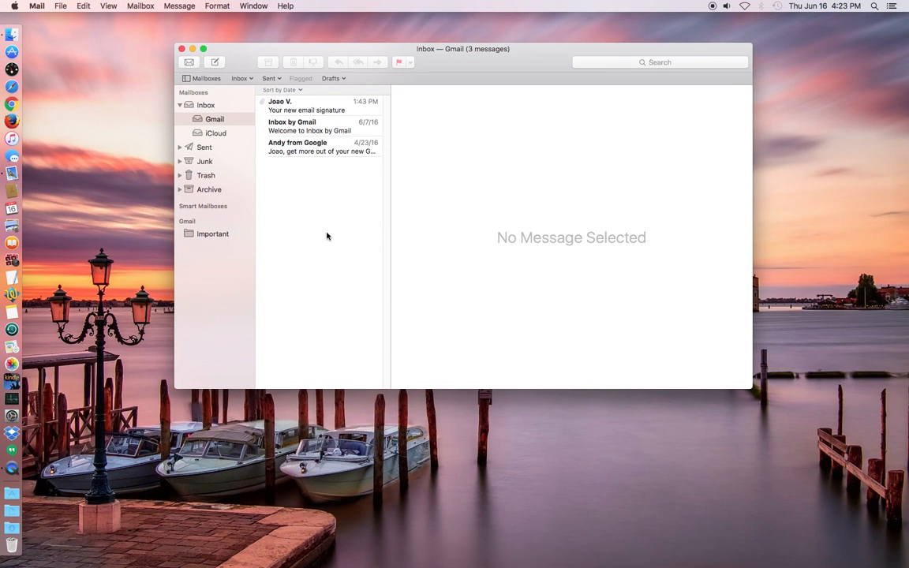
{"action": "mouse_move", "coordinate": [327, 232]}
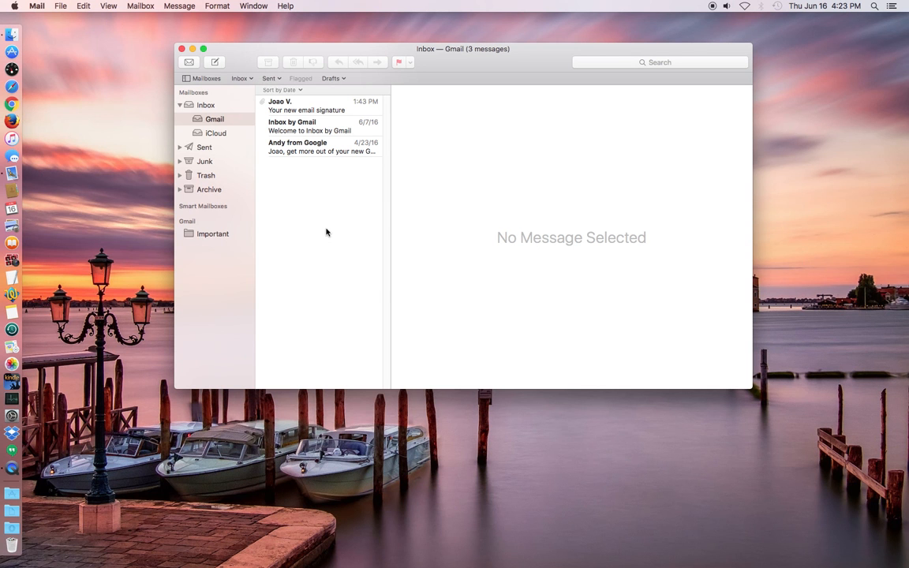
{"action": "mouse_move", "coordinate": [330, 231]}
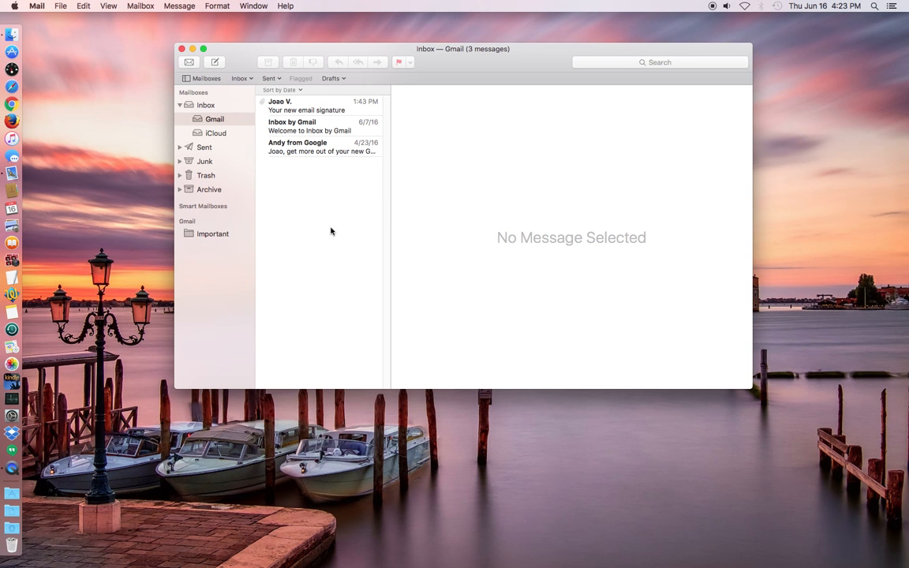
- Open the 'Your new email signature' message in the Gmail inbox
{"action": "left_click", "coordinate": [315, 106]}
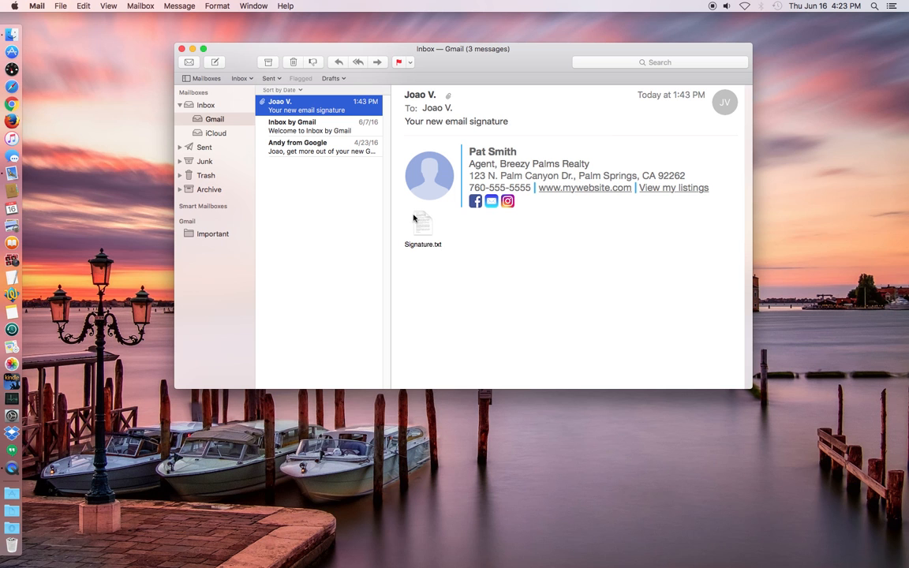
{"action": "mouse_move", "coordinate": [426, 254]}
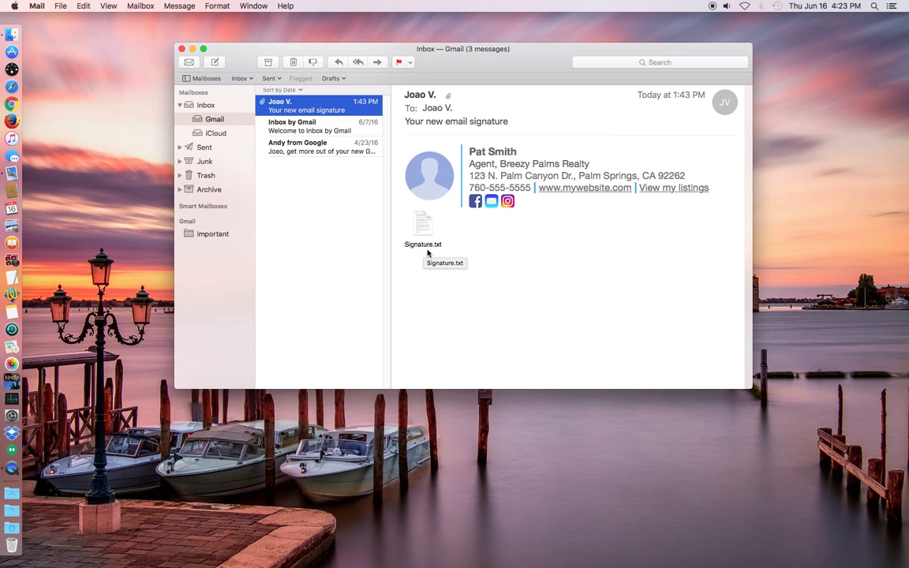
{"action": "mouse_move", "coordinate": [62, 24]}
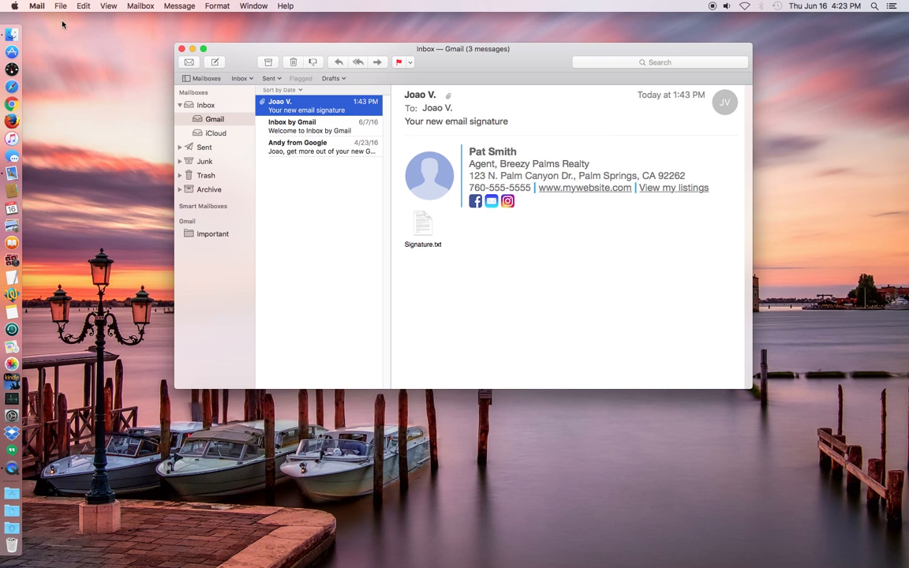
- Open Mail Preferences and switch to the Signatures pane
{"action": "left_click", "coordinate": [36, 5]}
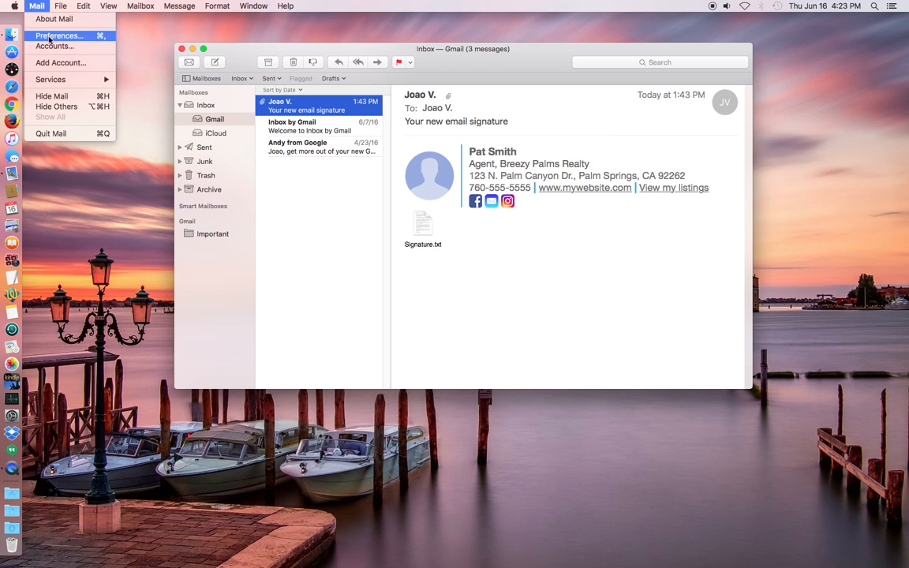
{"action": "left_click", "coordinate": [58, 35]}
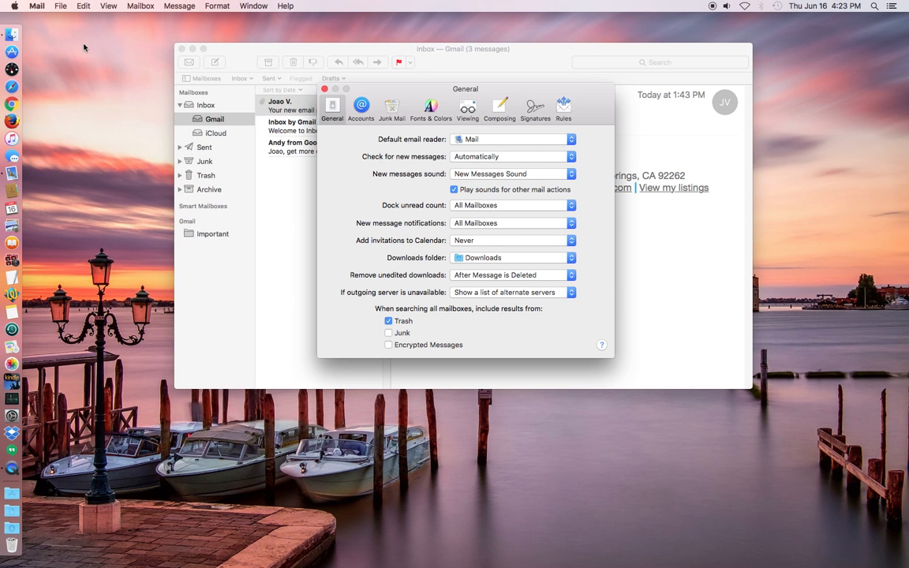
{"action": "mouse_move", "coordinate": [513, 110]}
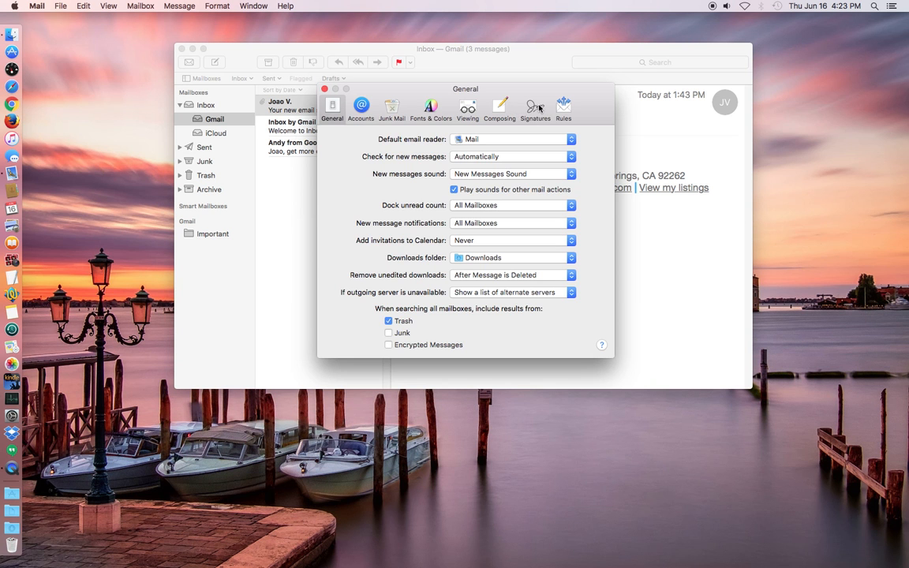
{"action": "left_click", "coordinate": [535, 109]}
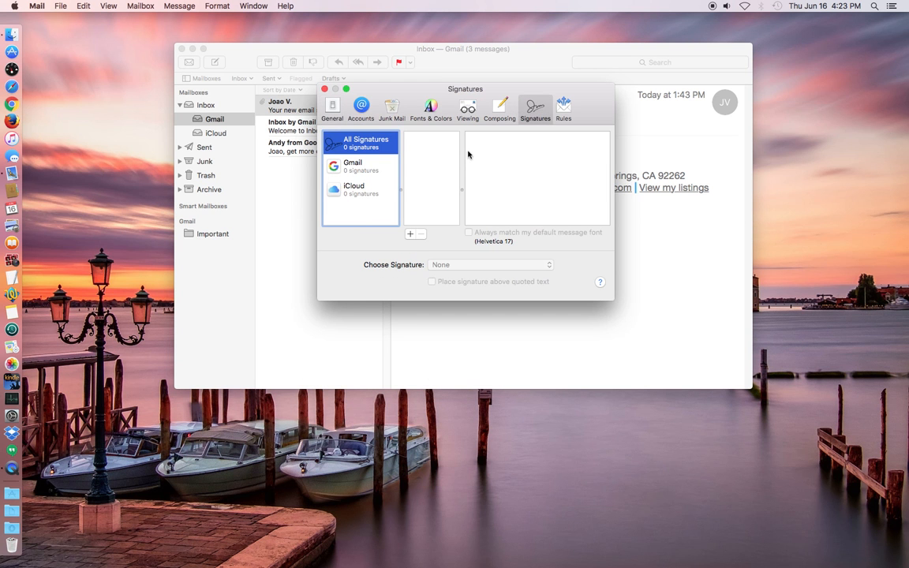
- Add Signature #1, select it, then select the Gmail account
{"action": "left_click", "coordinate": [410, 233]}
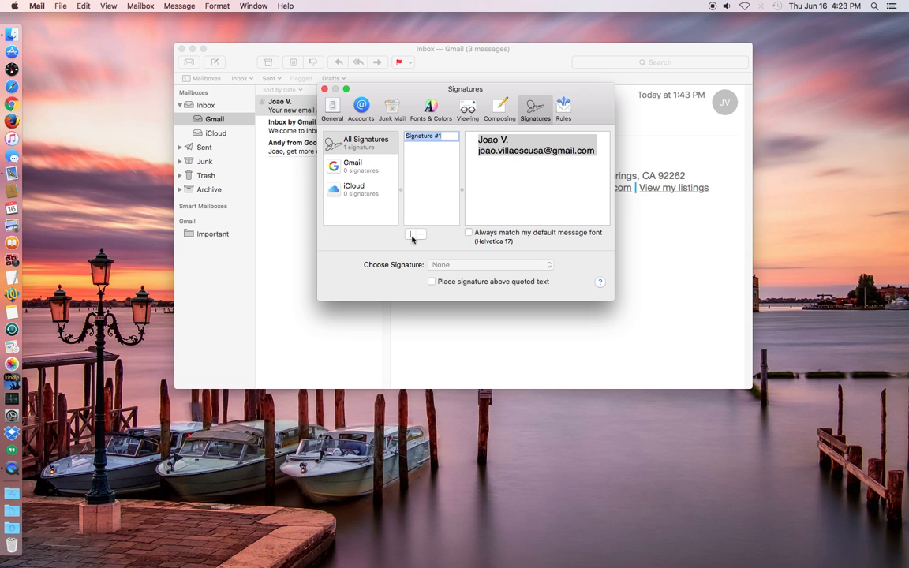
{"action": "mouse_move", "coordinate": [441, 145]}
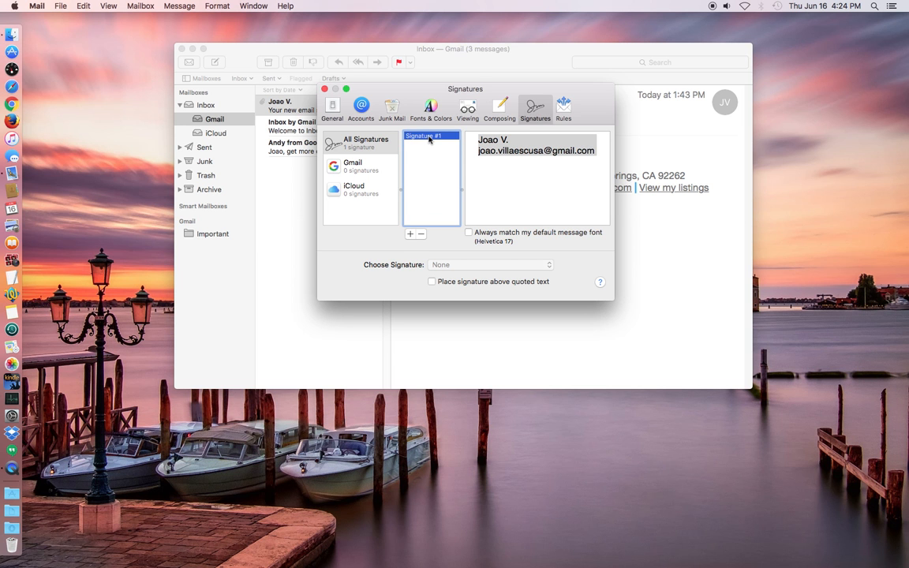
{"action": "left_click", "coordinate": [351, 166]}
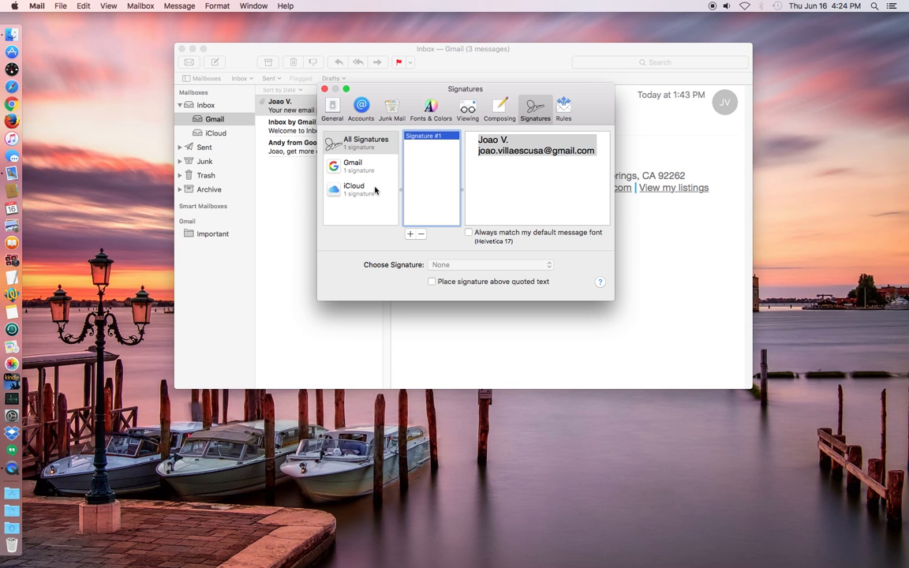
{"action": "left_click", "coordinate": [358, 166]}
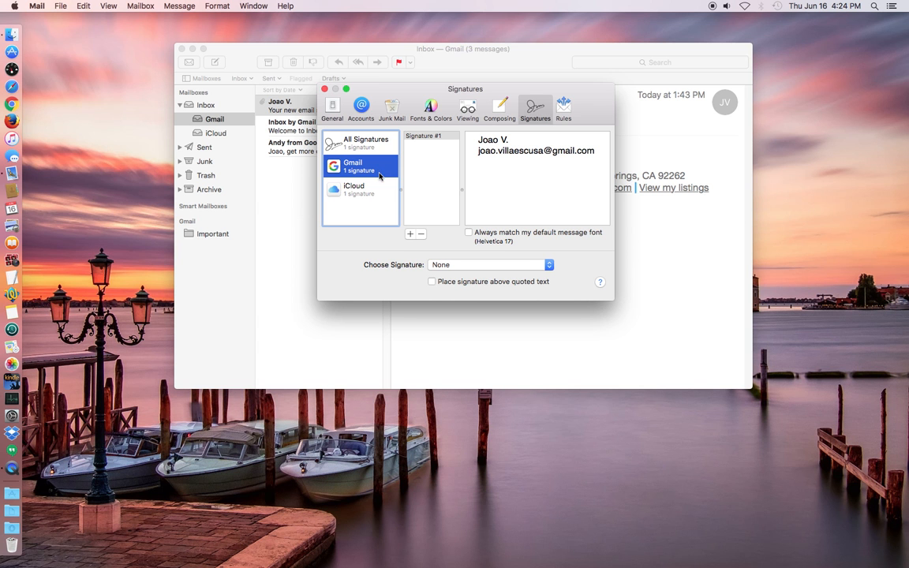
{"action": "mouse_move", "coordinate": [416, 268]}
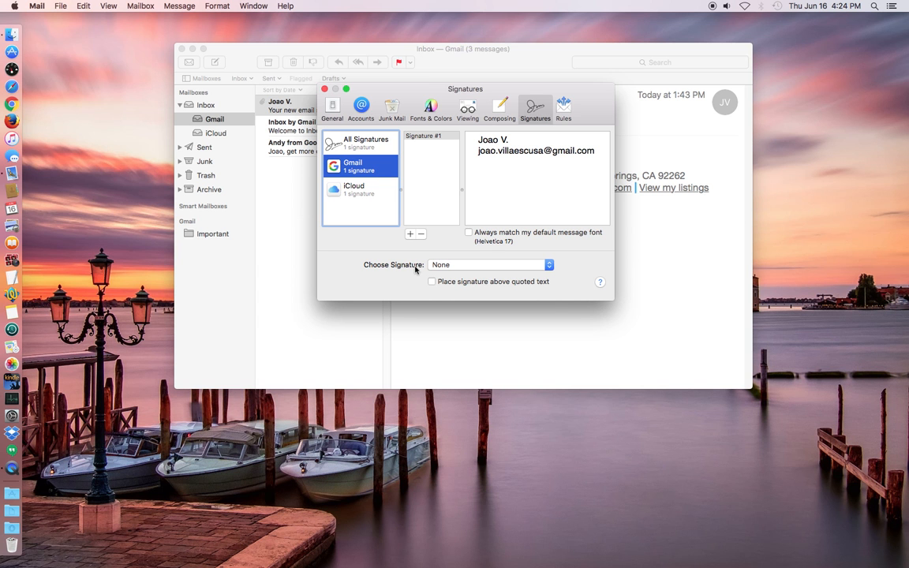
- Pick Signature #1 in the Choose Signature pop-up for Gmail and iCloud
{"action": "left_click", "coordinate": [489, 264]}
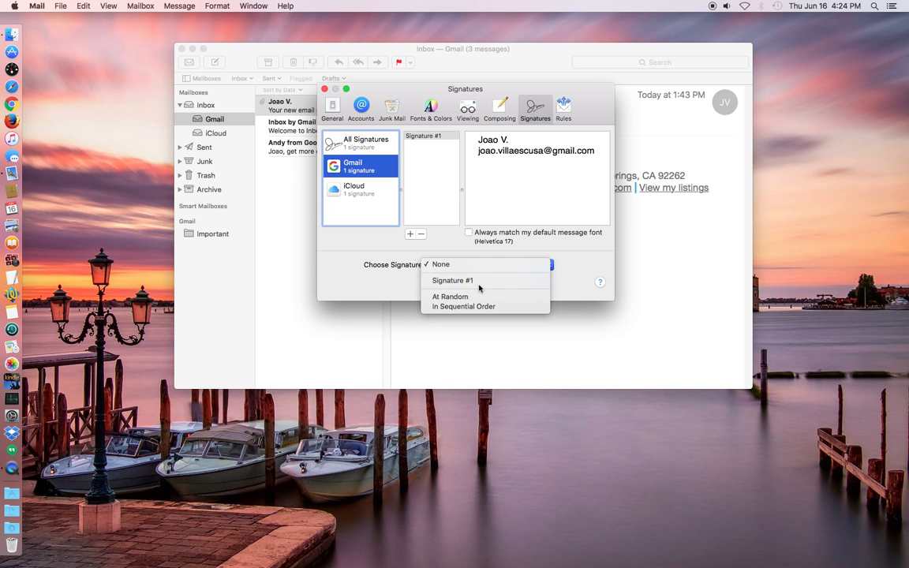
{"action": "left_click", "coordinate": [452, 280]}
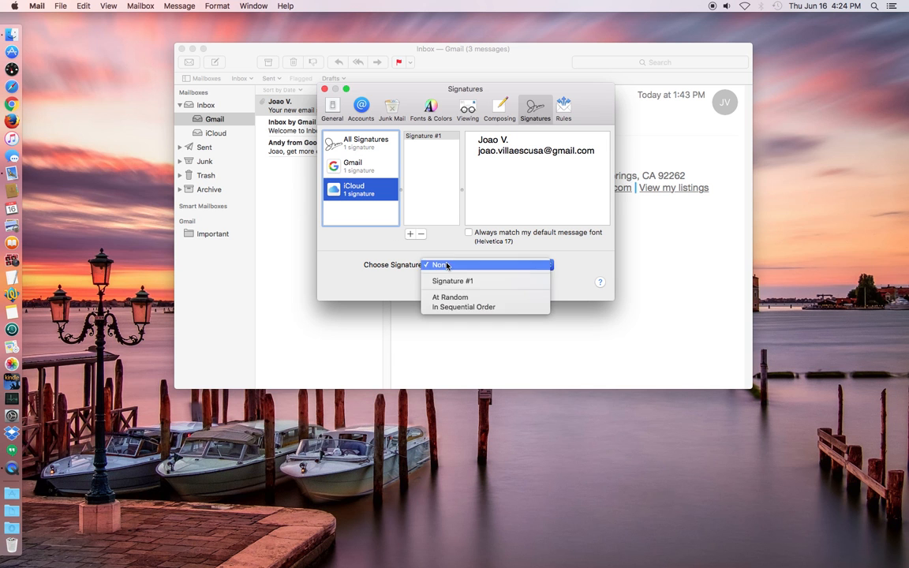
{"action": "left_click", "coordinate": [452, 281]}
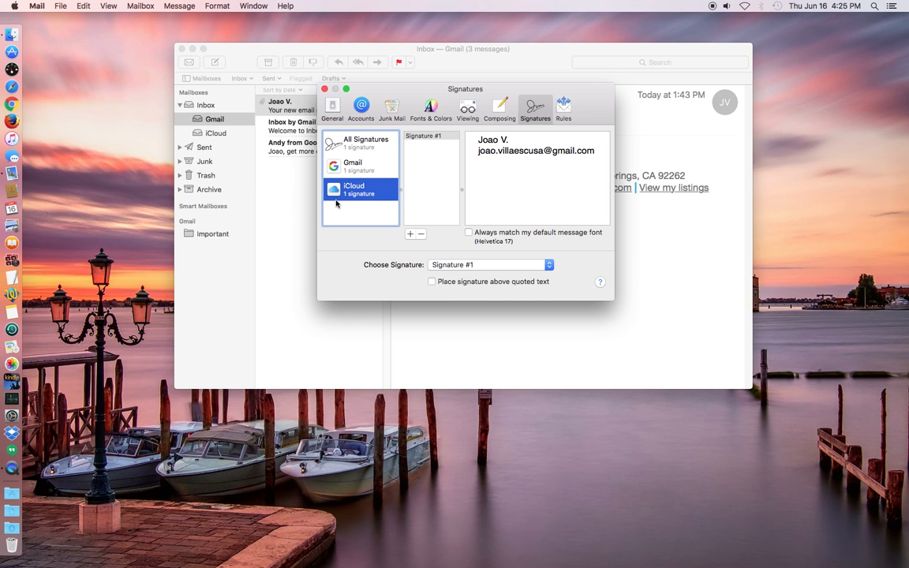
{"action": "mouse_move", "coordinate": [61, 53]}
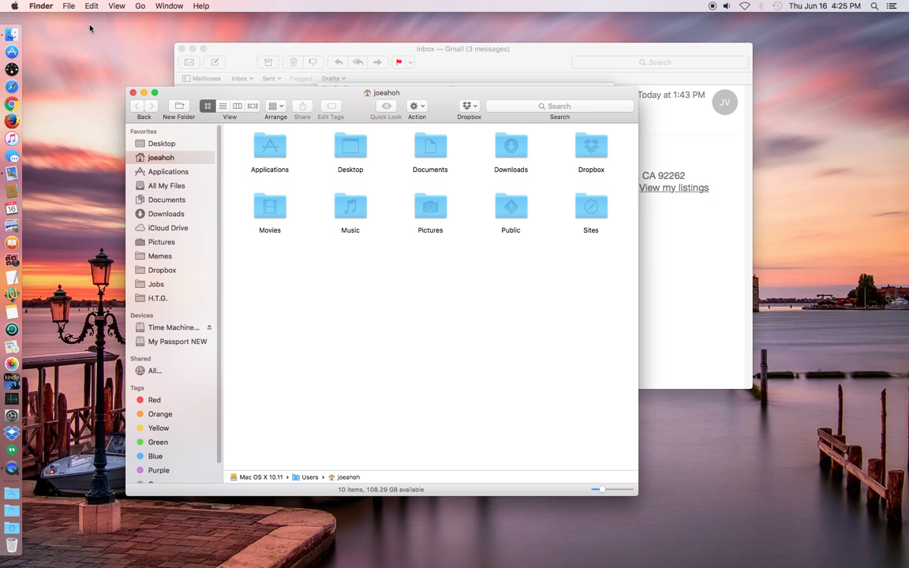
{"action": "mouse_move", "coordinate": [141, 14]}
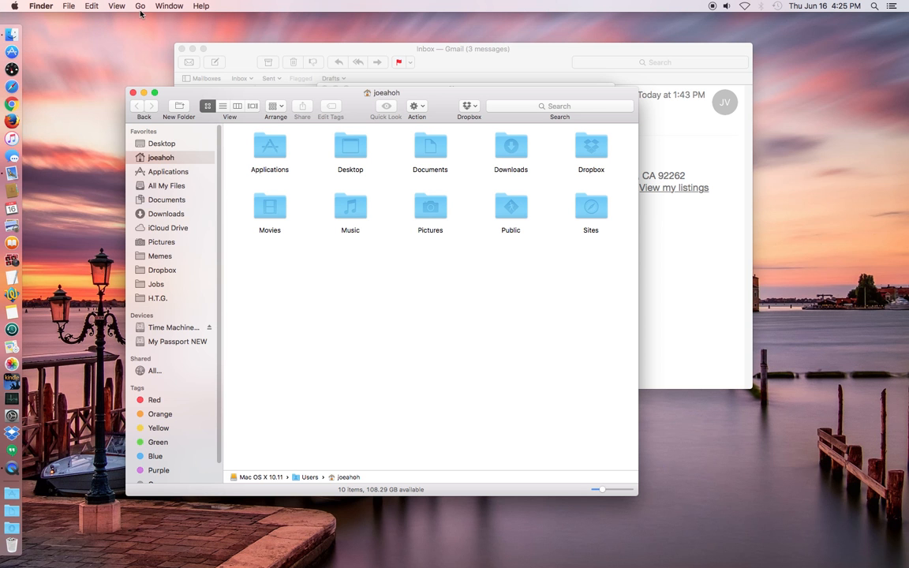
- Go to the hidden user Library folder from Finder's Go menu
{"action": "left_click", "coordinate": [140, 6]}
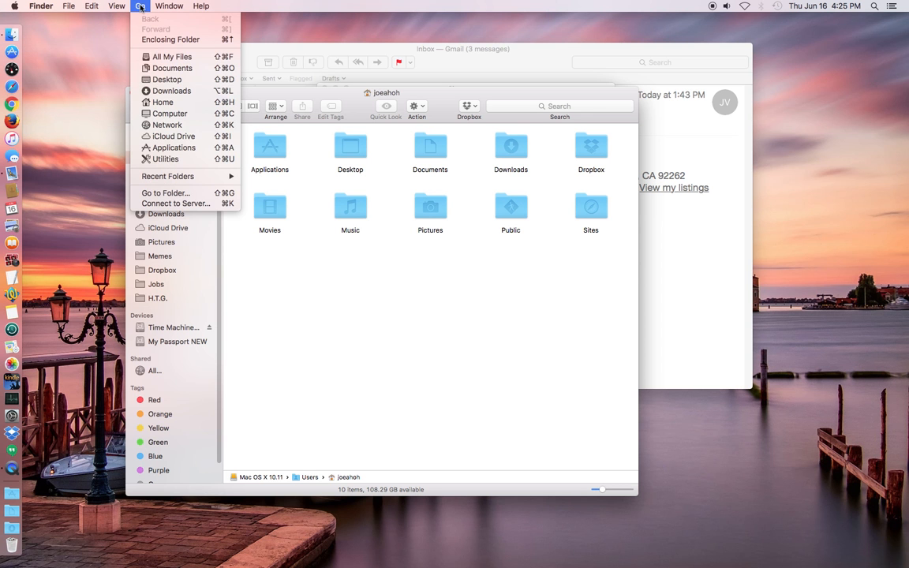
{"action": "mouse_move", "coordinate": [172, 56]}
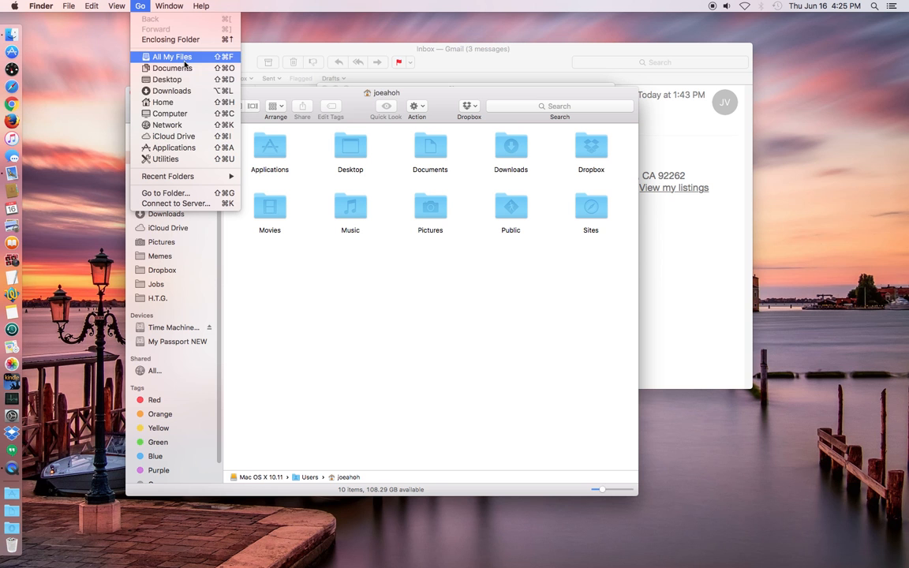
{"action": "mouse_move", "coordinate": [172, 90]}
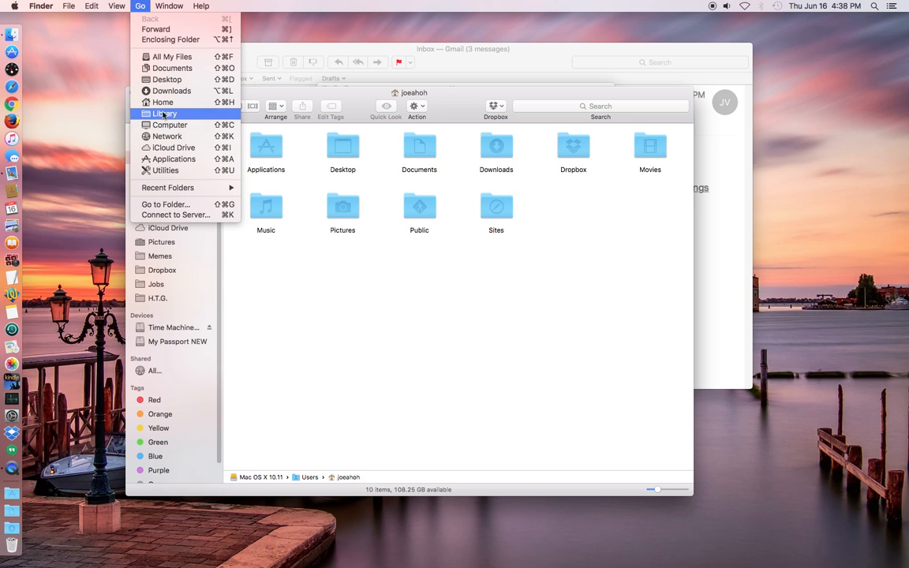
{"action": "left_click", "coordinate": [165, 113]}
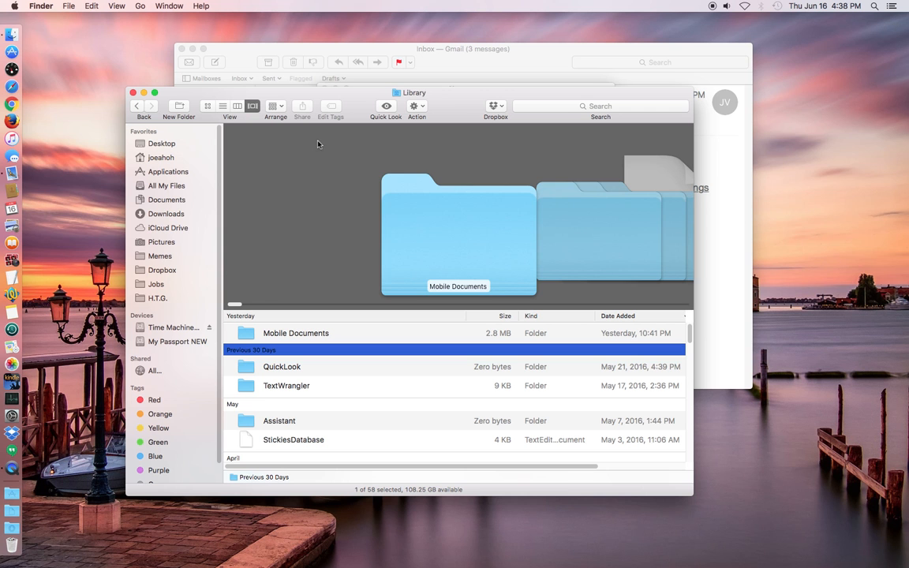
{"action": "mouse_move", "coordinate": [328, 161]}
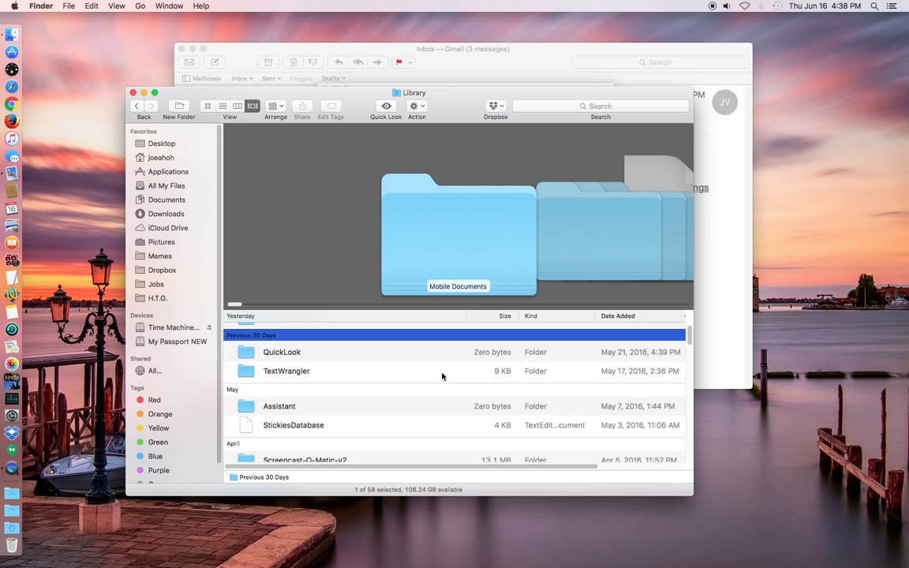
- Scroll the Library folder and switch it to icon view
{"action": "scroll", "scroll_direction": "down", "scroll_amount": 3}
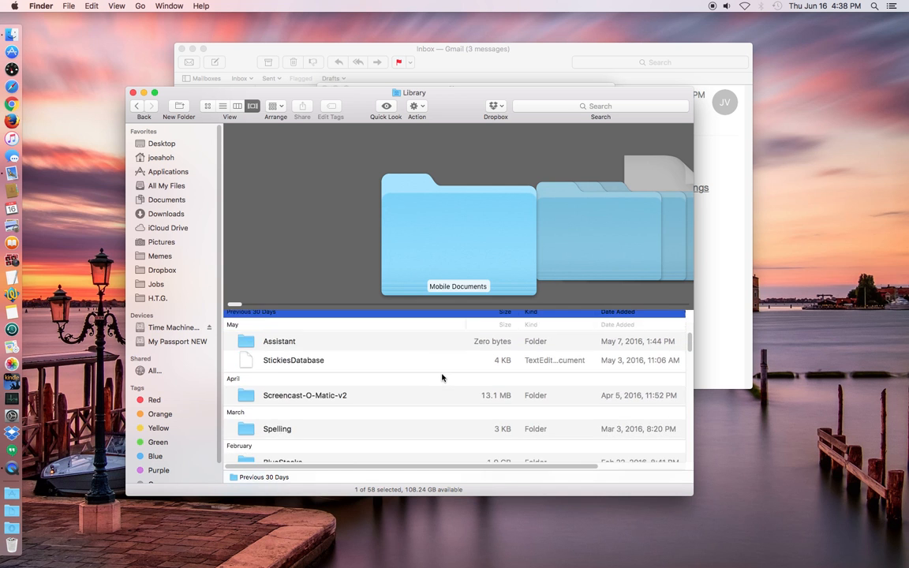
{"action": "scroll", "scroll_direction": "down", "scroll_amount": 3}
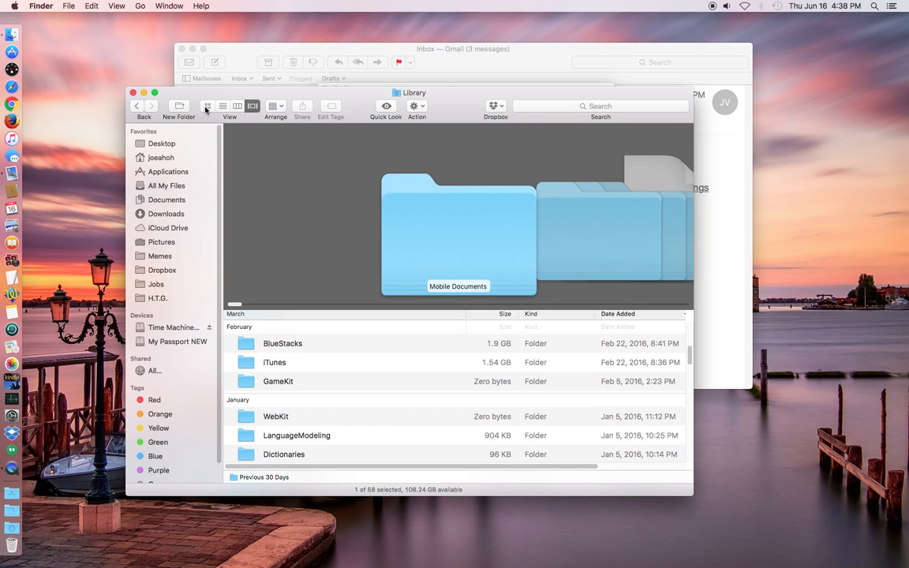
{"action": "left_click", "coordinate": [208, 106]}
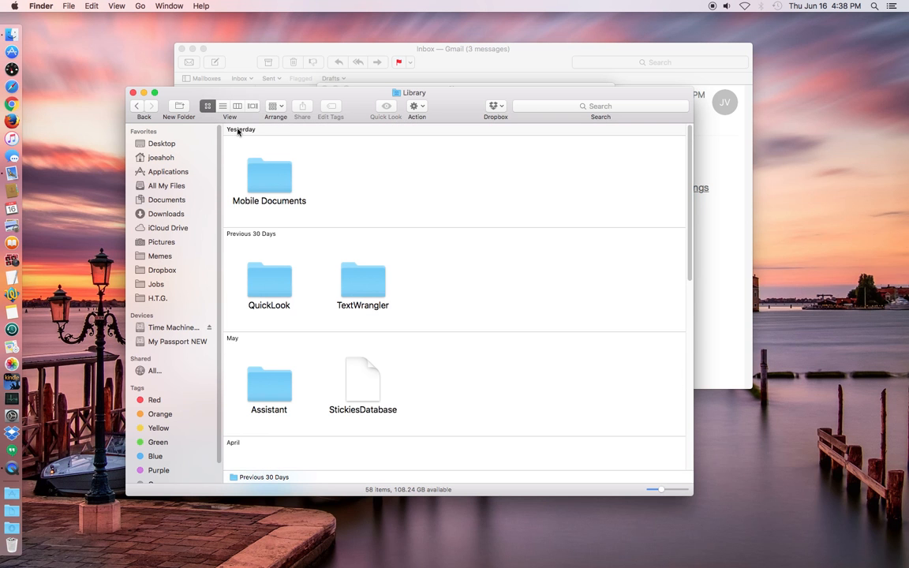
{"action": "left_click", "coordinate": [275, 107]}
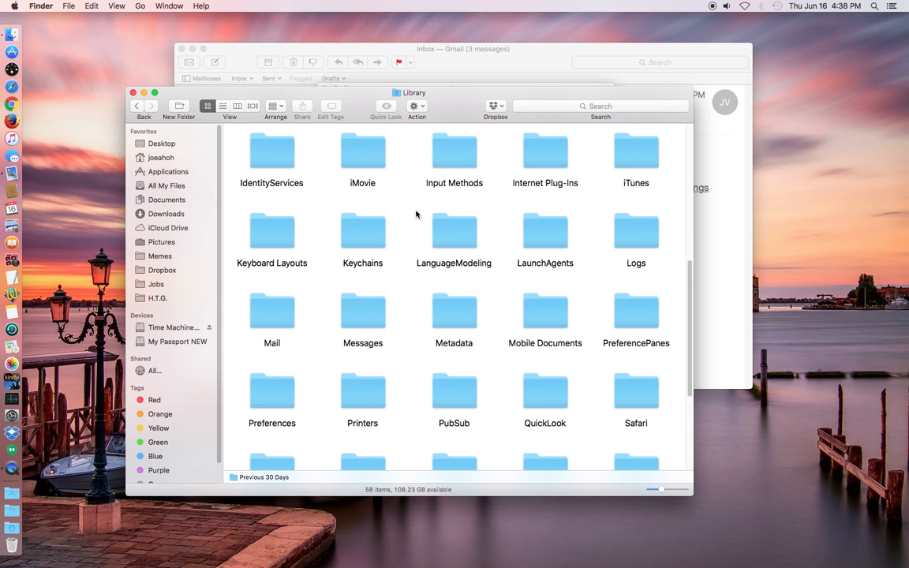
{"action": "mouse_move", "coordinate": [288, 309]}
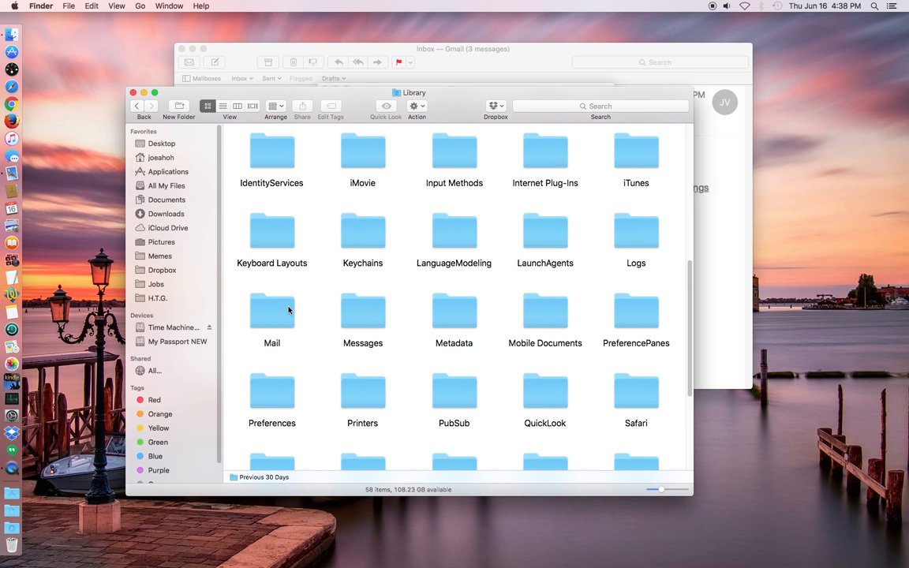
- Drill into Mail > V3 > MailData > Signatures, going back once and re-navigating
{"action": "double_click", "coordinate": [271, 310]}
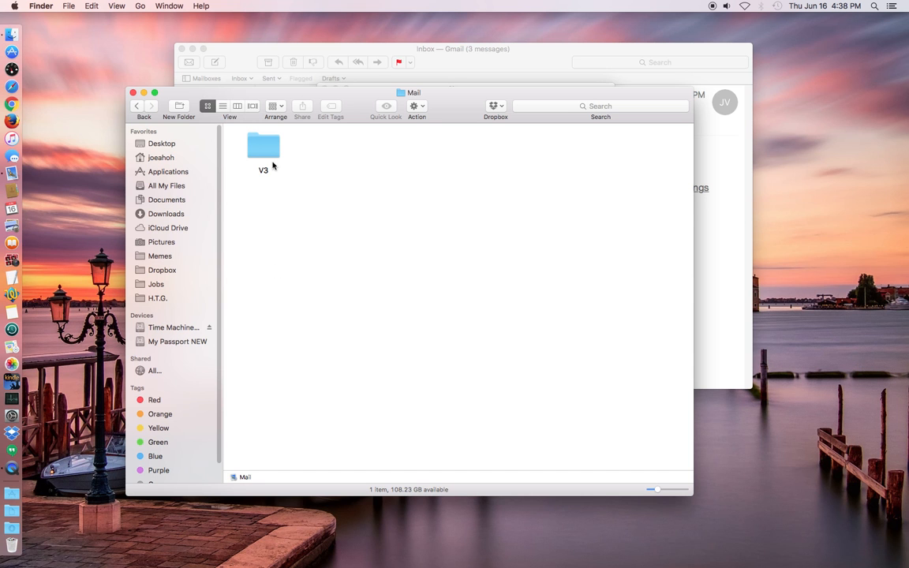
{"action": "double_click", "coordinate": [263, 146]}
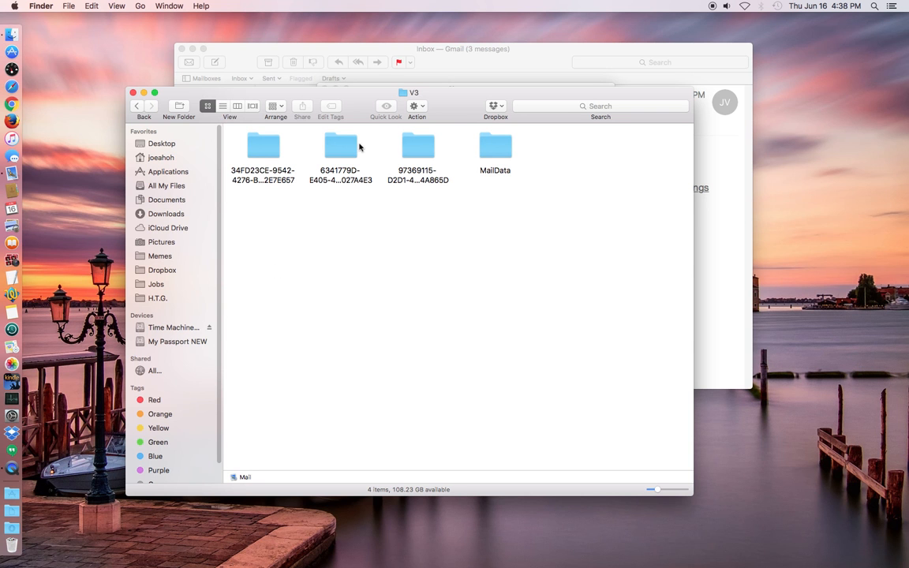
{"action": "mouse_move", "coordinate": [499, 150]}
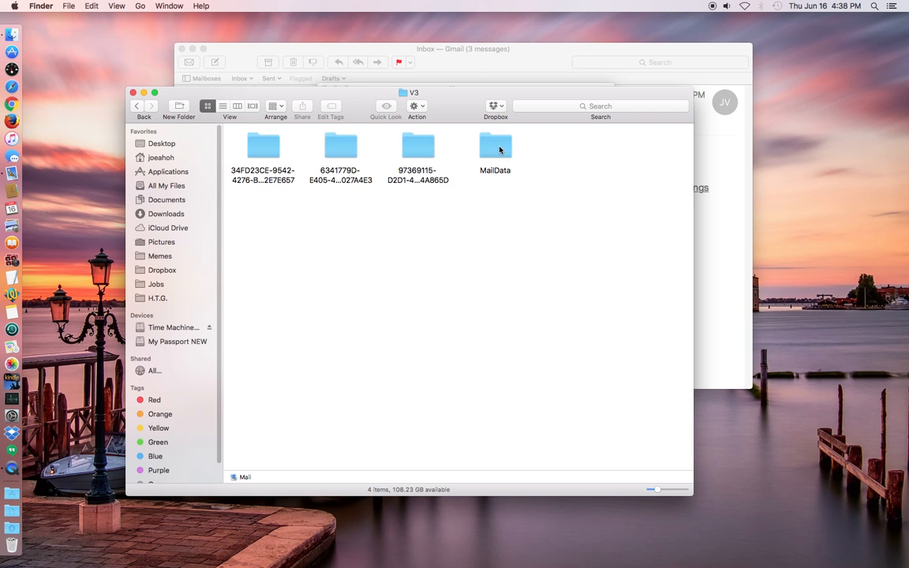
{"action": "double_click", "coordinate": [495, 147]}
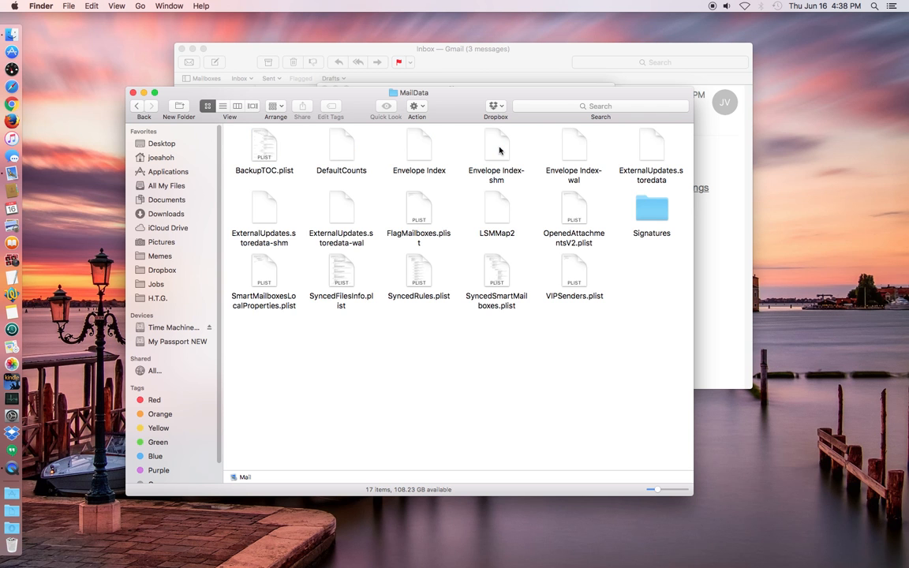
{"action": "double_click", "coordinate": [650, 209]}
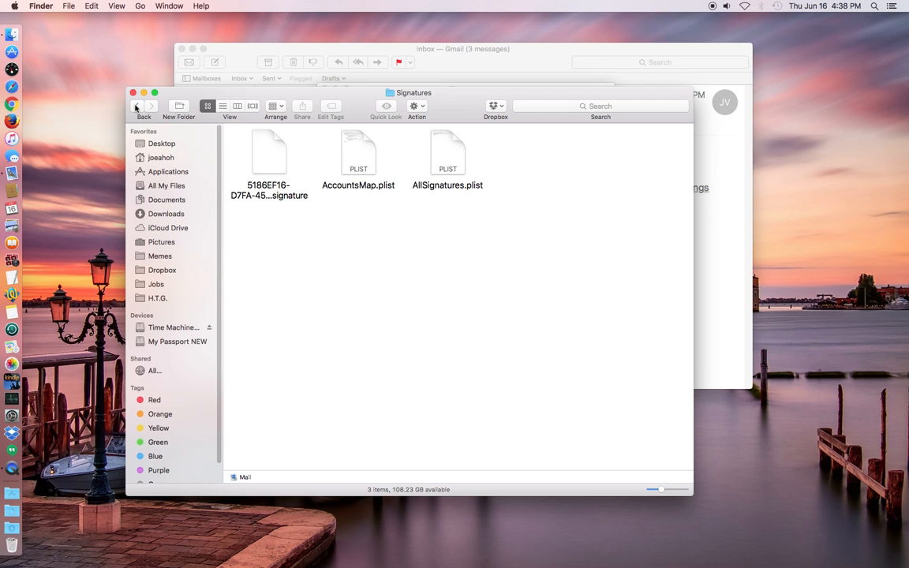
{"action": "left_click", "coordinate": [136, 106]}
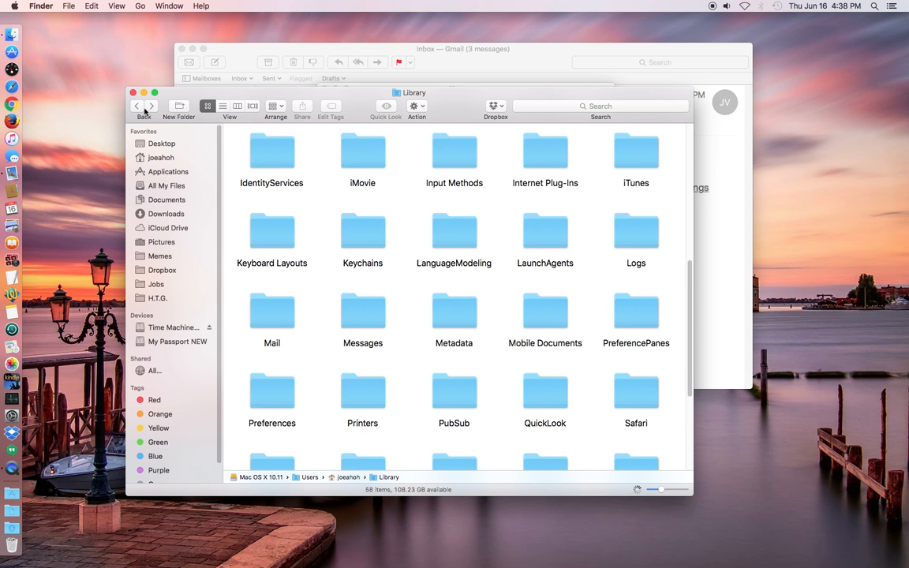
{"action": "double_click", "coordinate": [271, 311]}
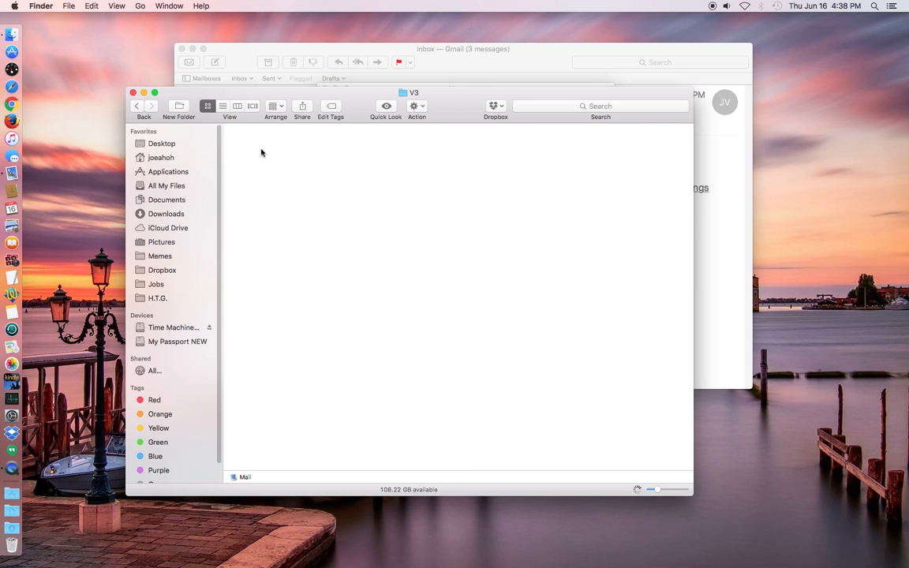
{"action": "left_click", "coordinate": [494, 146]}
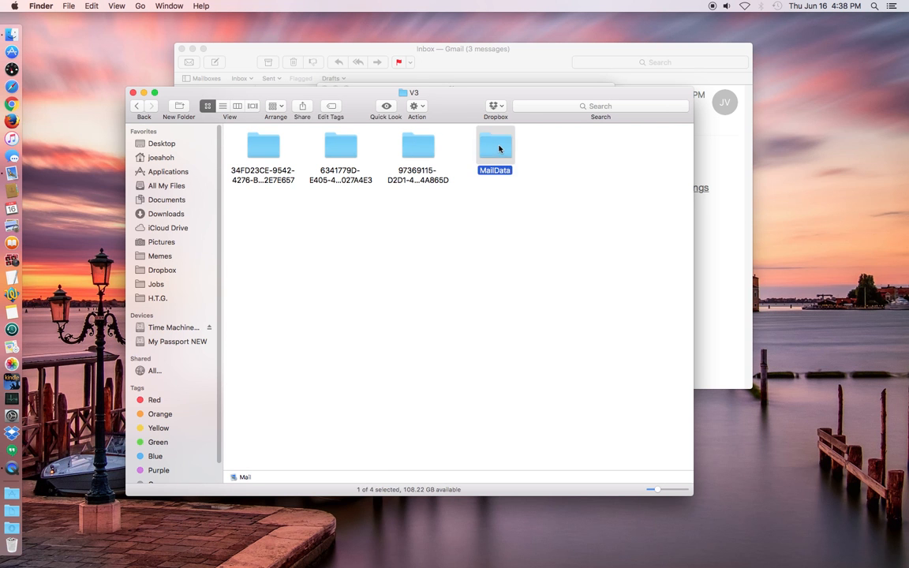
{"action": "double_click", "coordinate": [494, 147]}
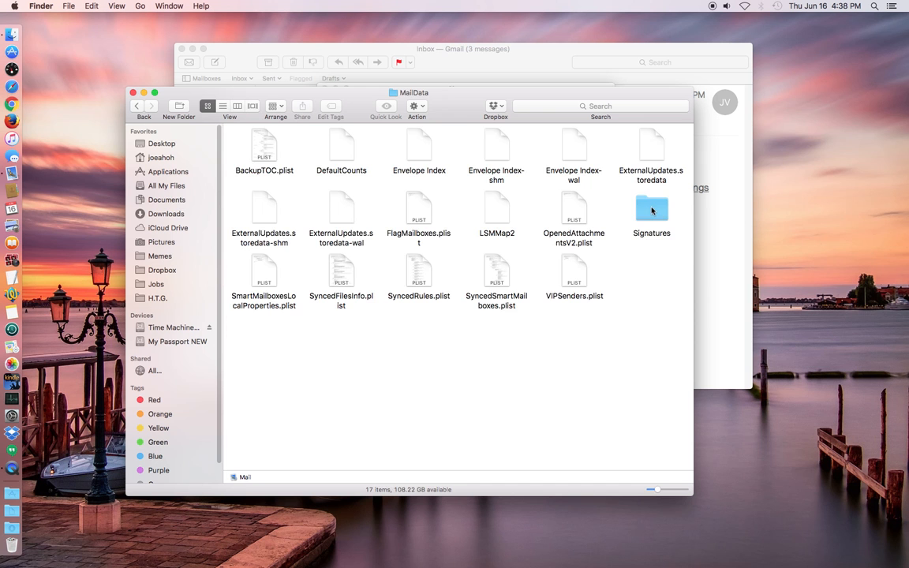
{"action": "double_click", "coordinate": [651, 211]}
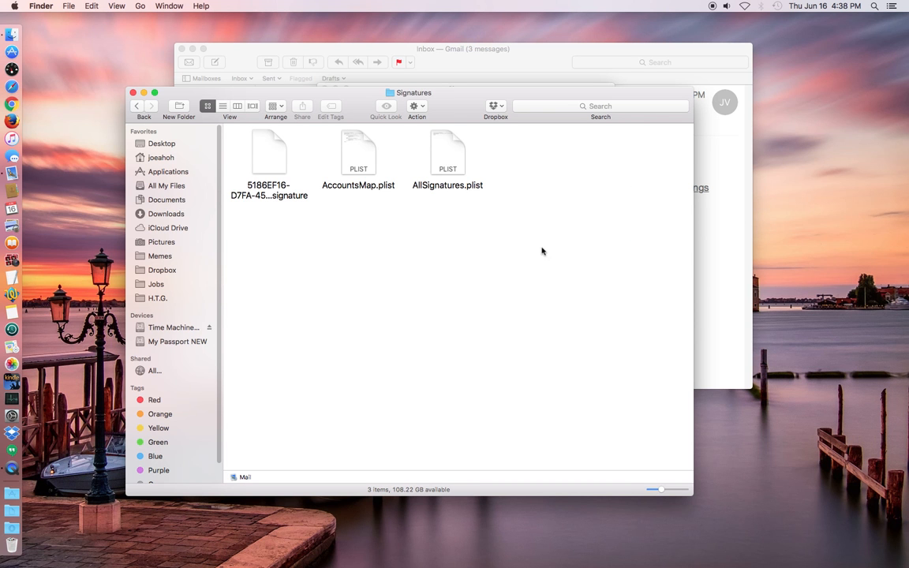
{"action": "mouse_move", "coordinate": [373, 257]}
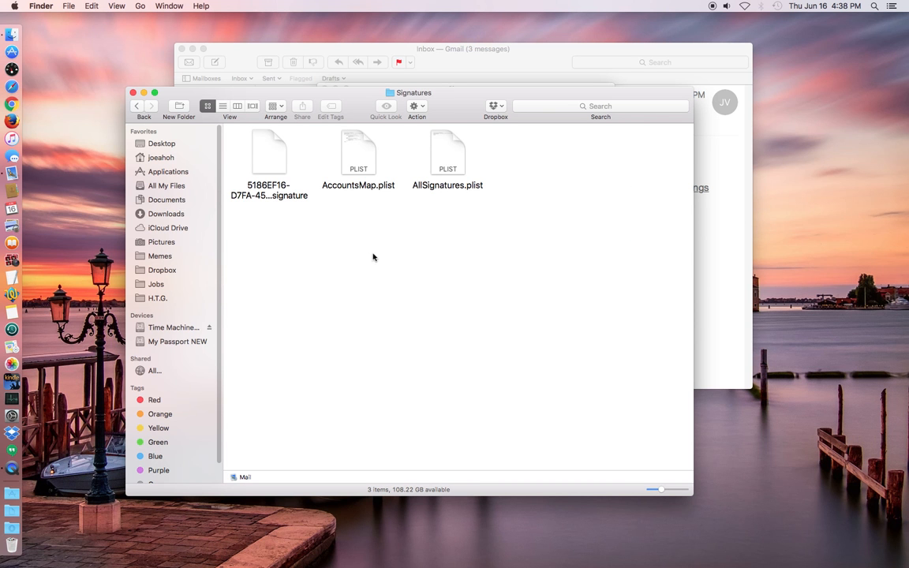
- Select the .mailsignature file and show Signatures folder files in list view
{"action": "left_click", "coordinate": [269, 151]}
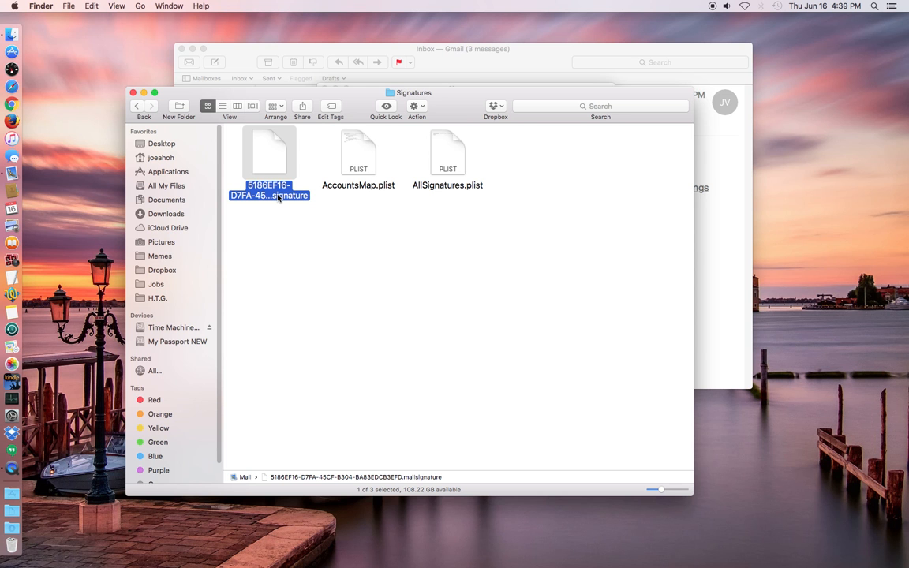
{"action": "mouse_move", "coordinate": [276, 199]}
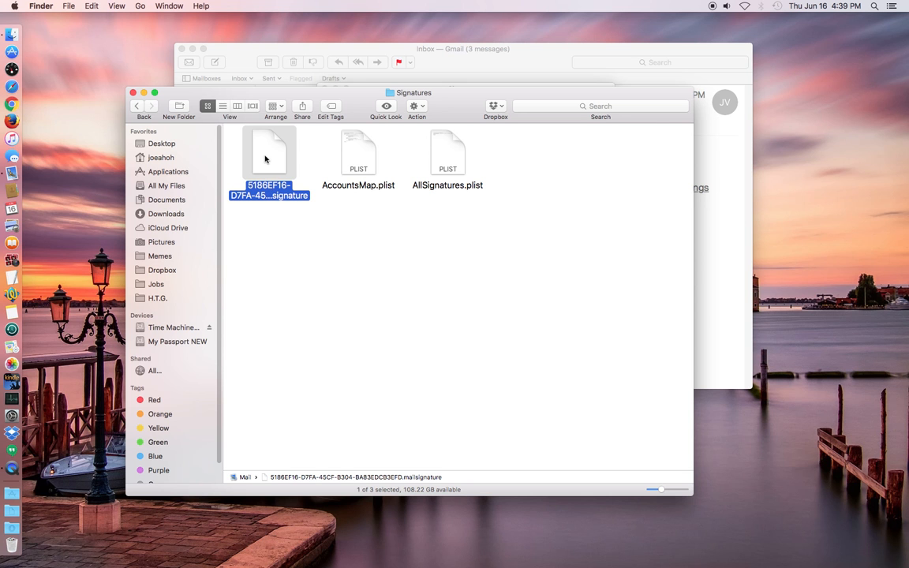
{"action": "left_click", "coordinate": [223, 106]}
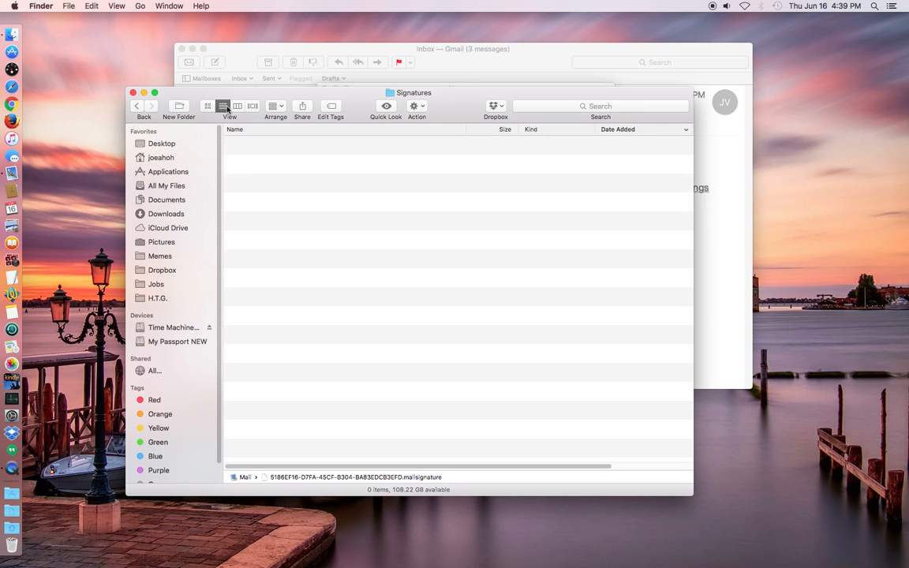
{"action": "left_click", "coordinate": [359, 146]}
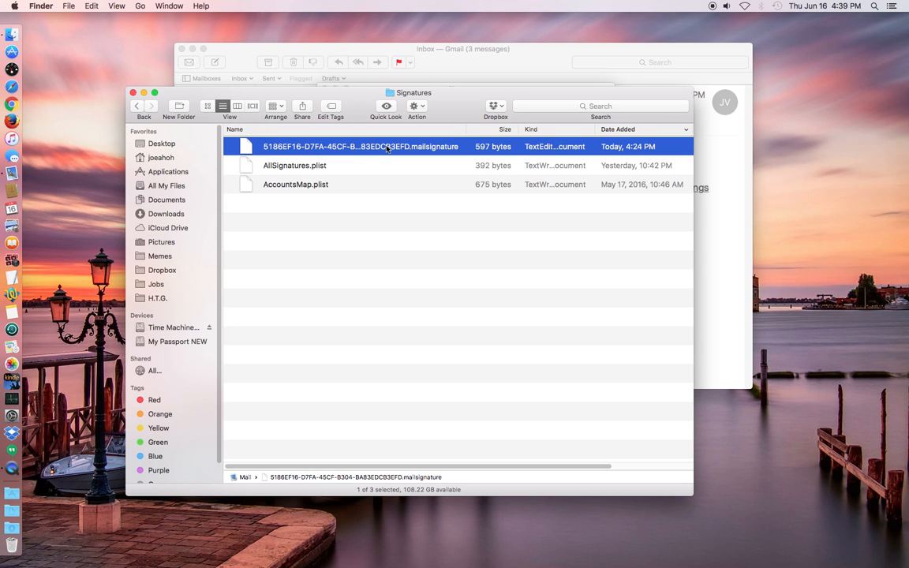
{"action": "mouse_move", "coordinate": [607, 147]}
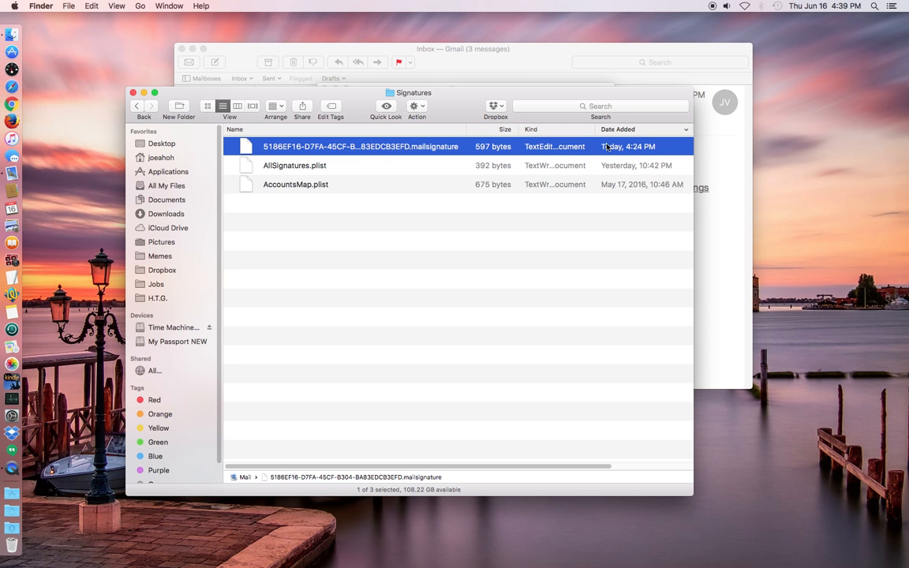
{"action": "mouse_move", "coordinate": [603, 151]}
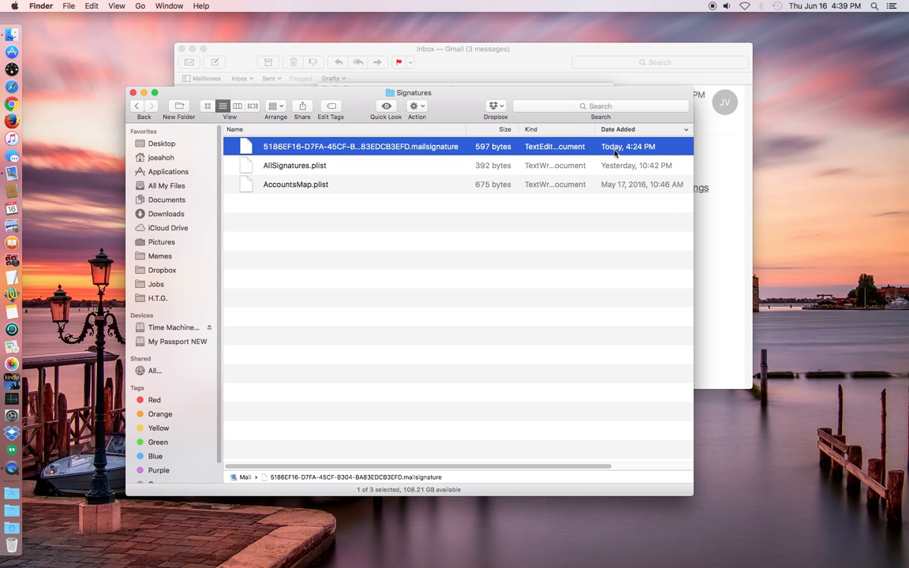
{"action": "mouse_move", "coordinate": [472, 150]}
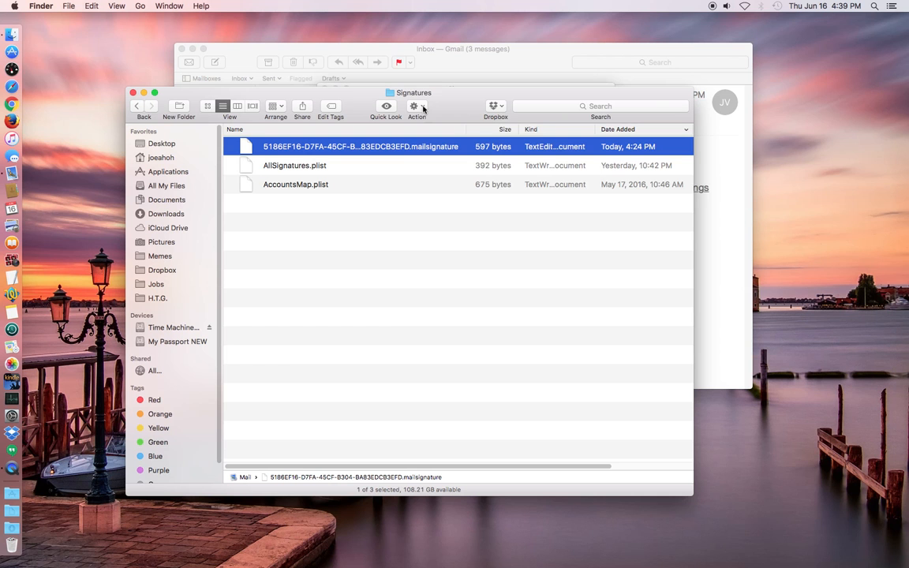
- Open the .mailsignature file in TextEdit using Open With > Other
{"action": "left_click", "coordinate": [414, 106]}
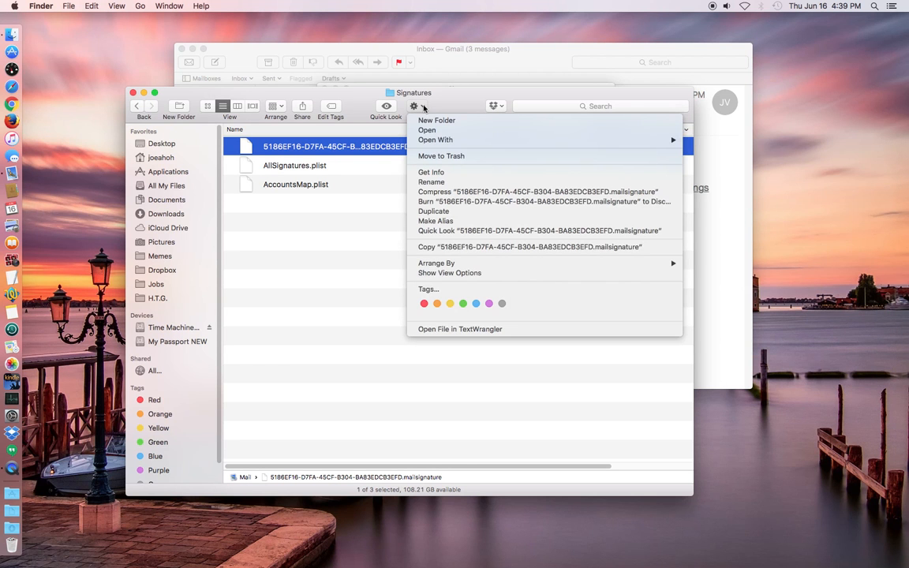
{"action": "mouse_move", "coordinate": [434, 139]}
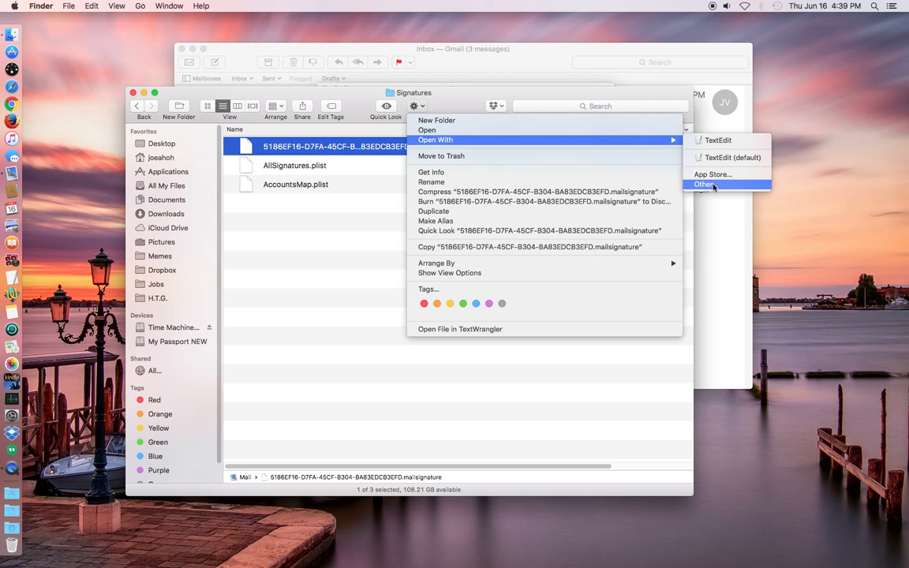
{"action": "left_click", "coordinate": [703, 184]}
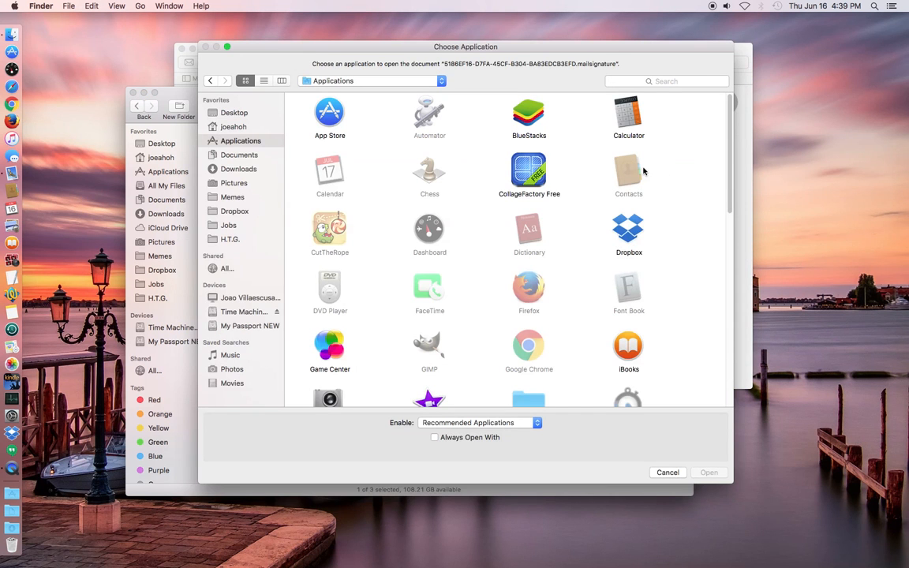
{"action": "mouse_move", "coordinate": [474, 167]}
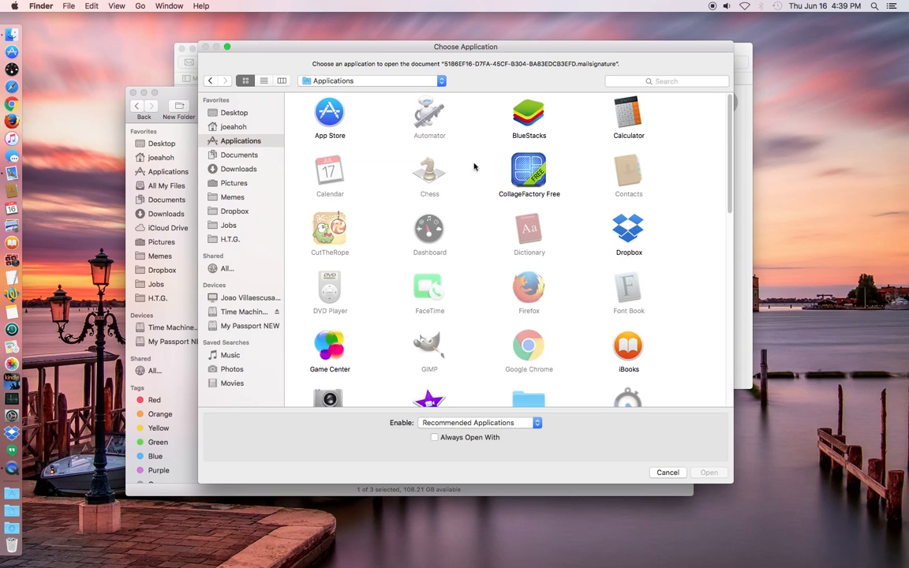
{"action": "scroll", "scroll_direction": "down", "scroll_amount": 3}
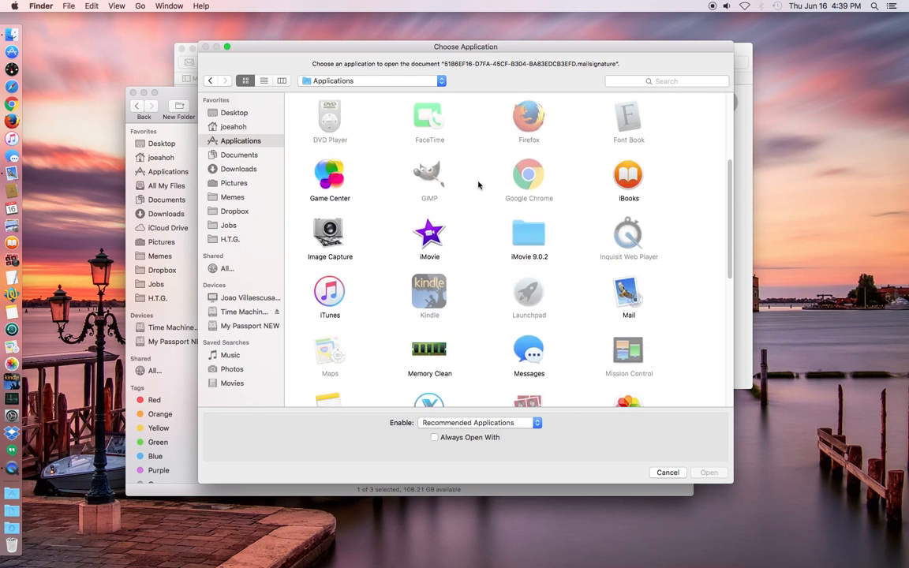
{"action": "scroll", "scroll_direction": "down", "scroll_amount": 3}
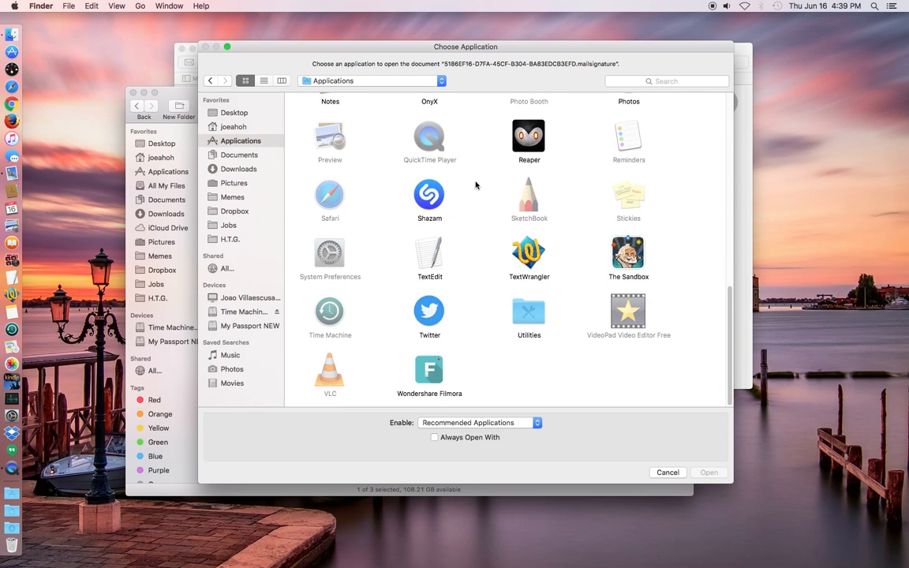
{"action": "left_click", "coordinate": [429, 252]}
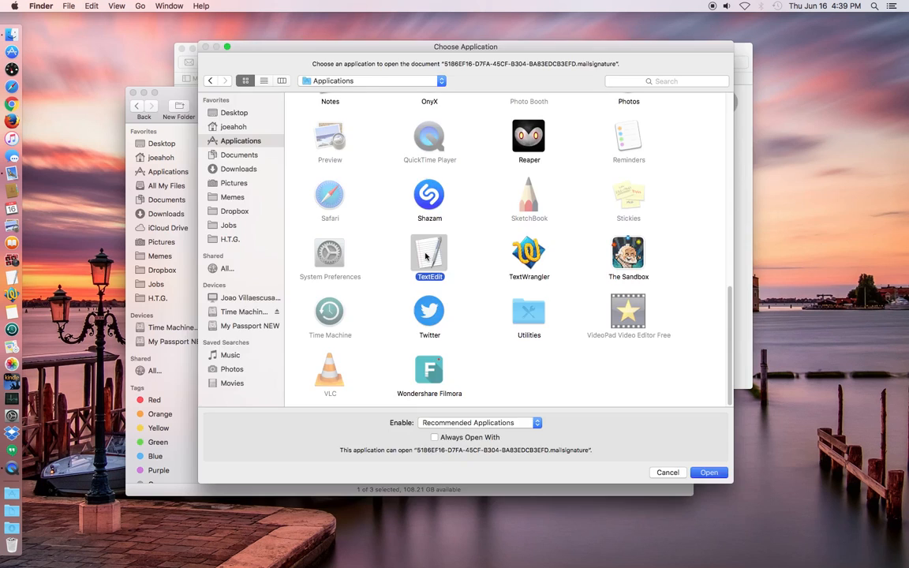
{"action": "left_click", "coordinate": [707, 471]}
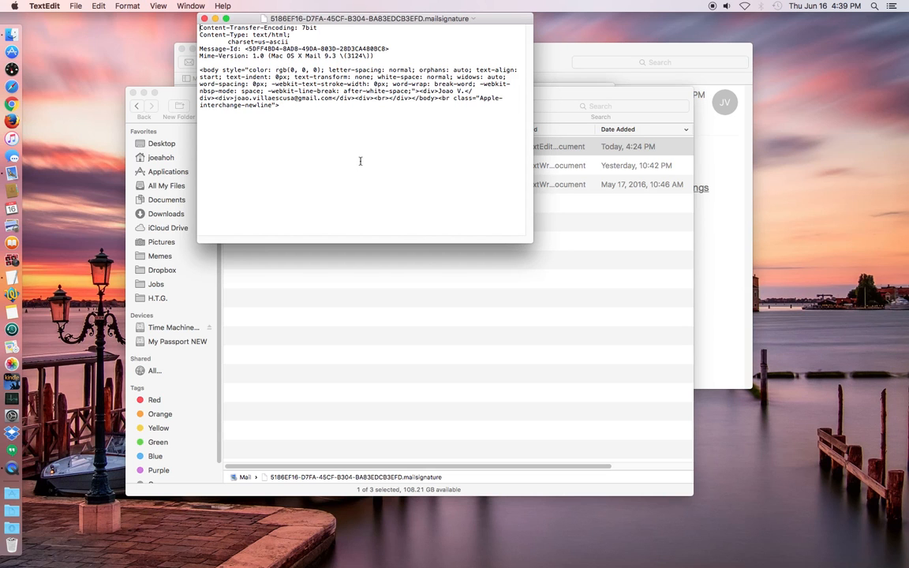
{"action": "mouse_move", "coordinate": [365, 134]}
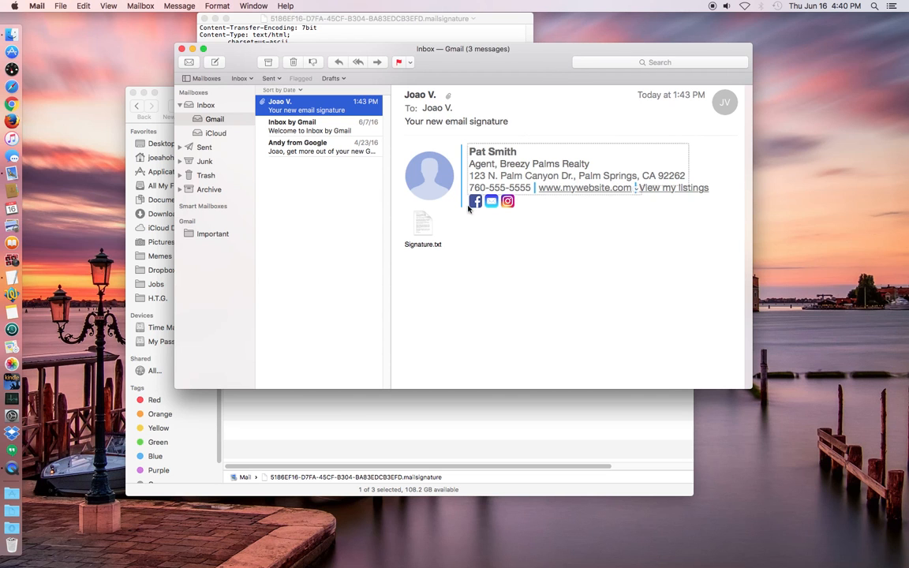
- Open the Signature.txt attachment in TextEdit
{"action": "double_click", "coordinate": [423, 225]}
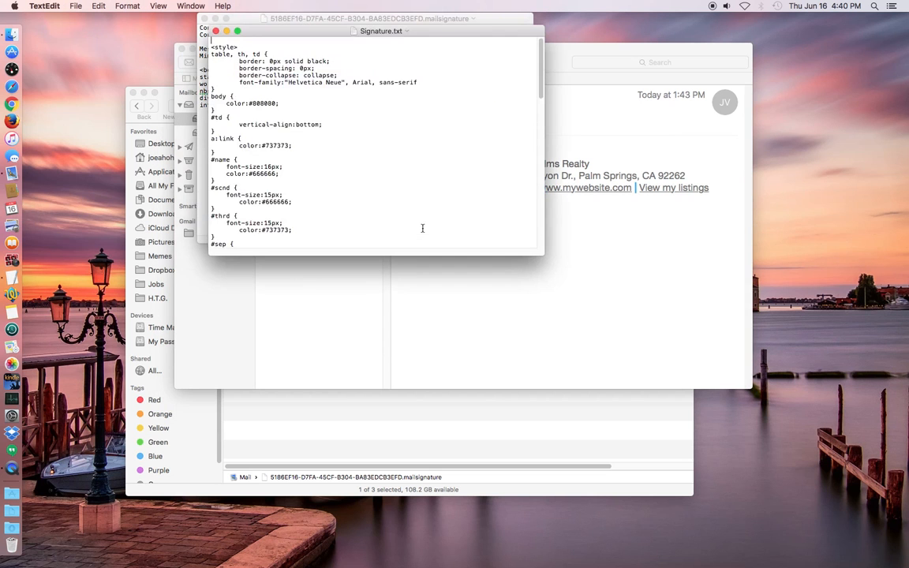
{"action": "mouse_move", "coordinate": [382, 73]}
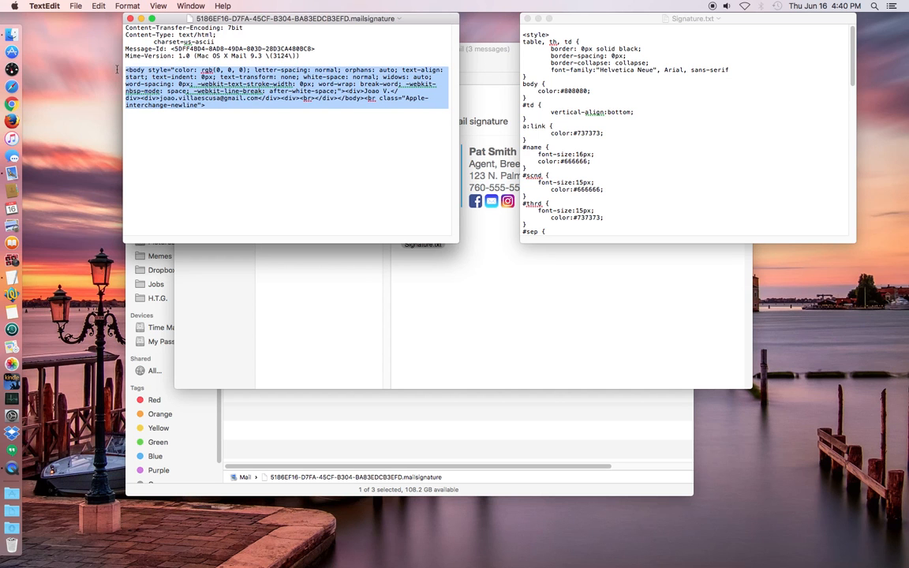
- Delete the old body code and paste in the full Signature.txt HTML code
{"action": "key", "text": "Delete"}
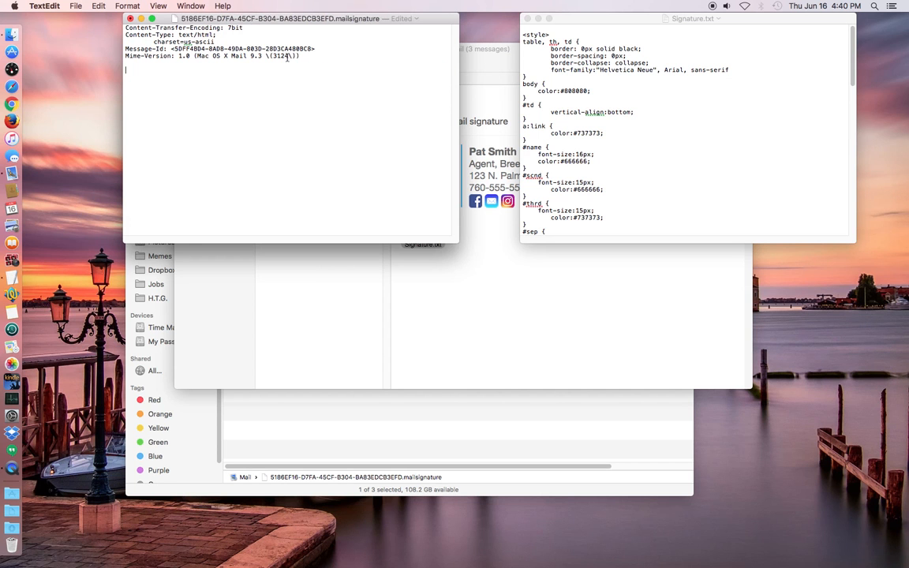
{"action": "mouse_move", "coordinate": [564, 75]}
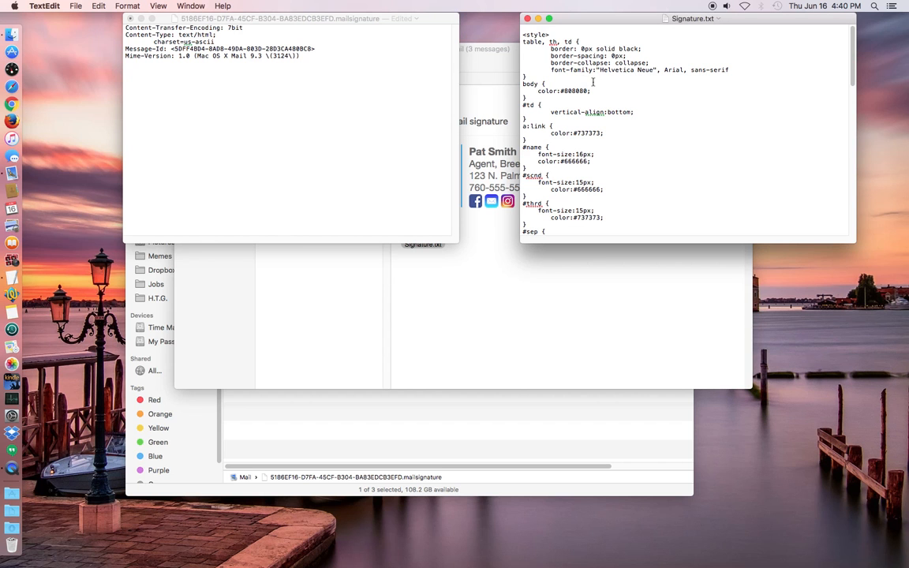
{"action": "mouse_move", "coordinate": [255, 45]}
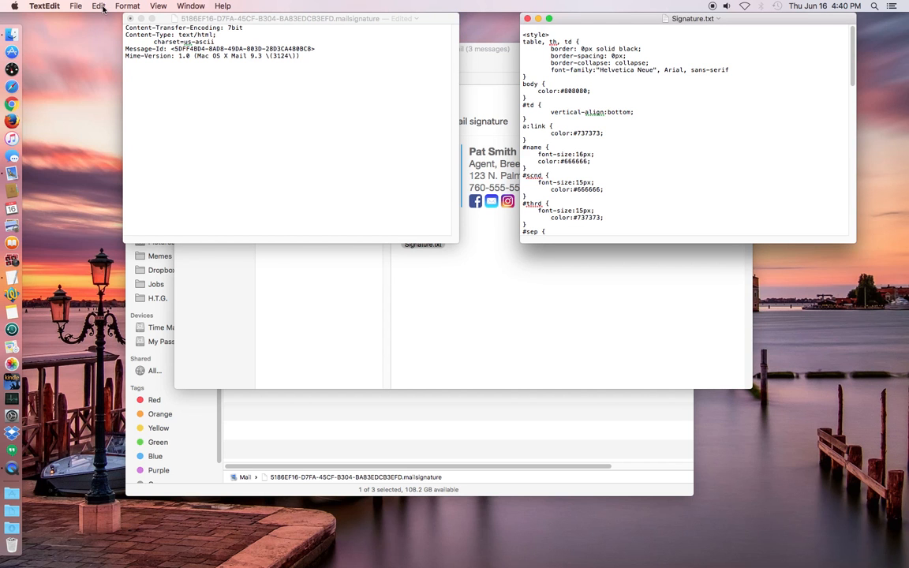
{"action": "left_click", "coordinate": [98, 5]}
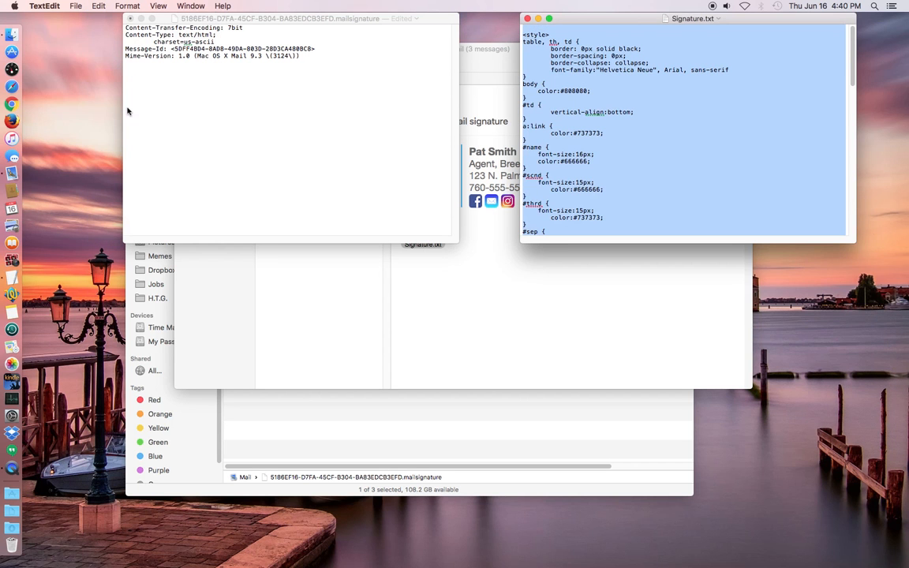
{"action": "left_click", "coordinate": [98, 6]}
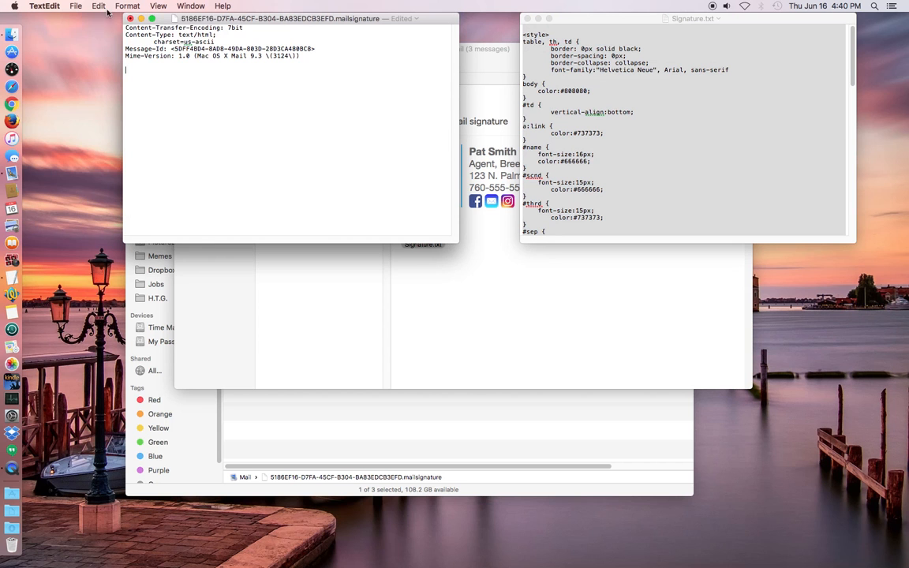
{"action": "left_click", "coordinate": [97, 6]}
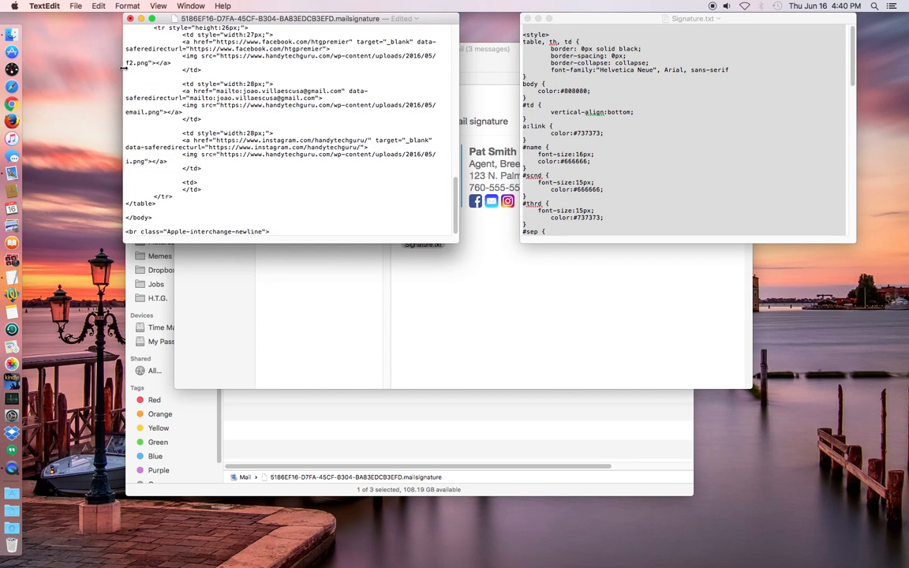
{"action": "mouse_move", "coordinate": [373, 204]}
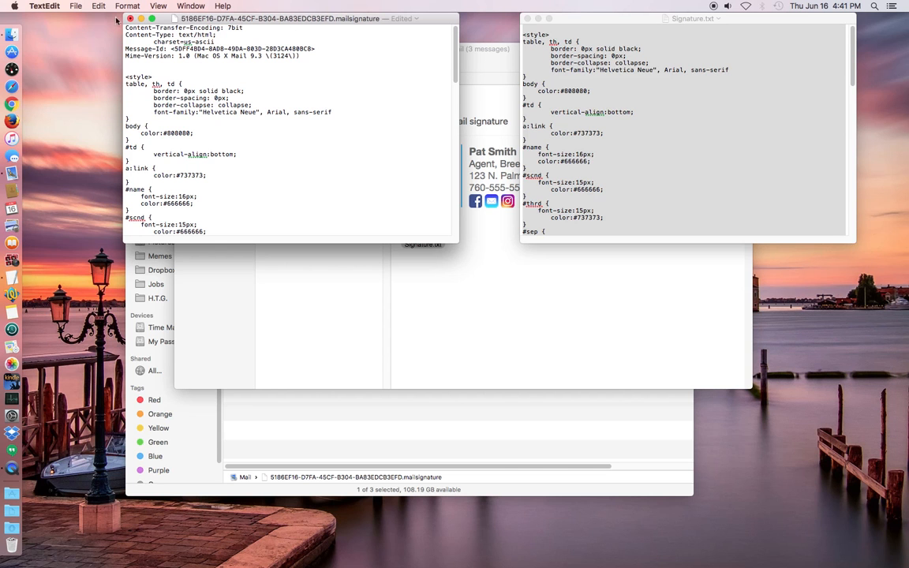
- Save the edited .mailsignature file and close the Signature.txt document
{"action": "left_click", "coordinate": [76, 7]}
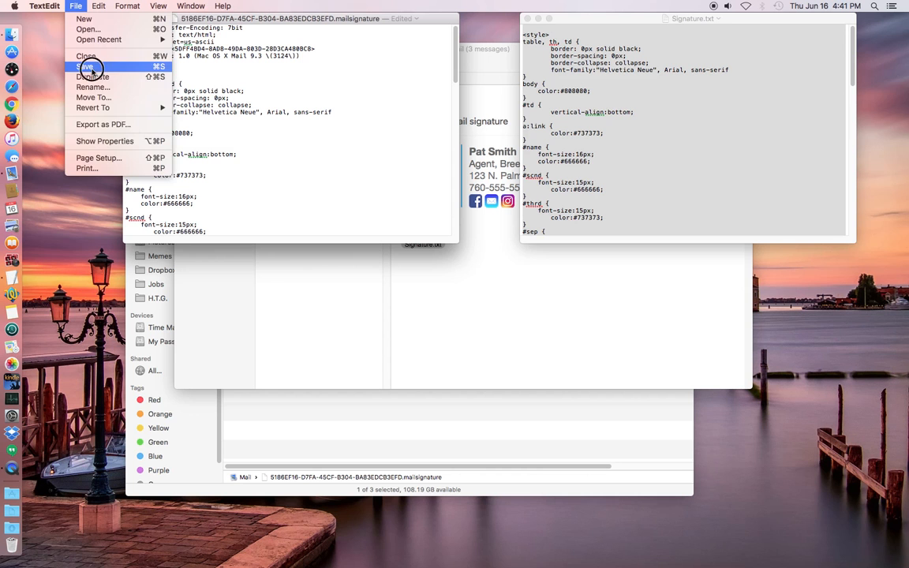
{"action": "left_click", "coordinate": [90, 67]}
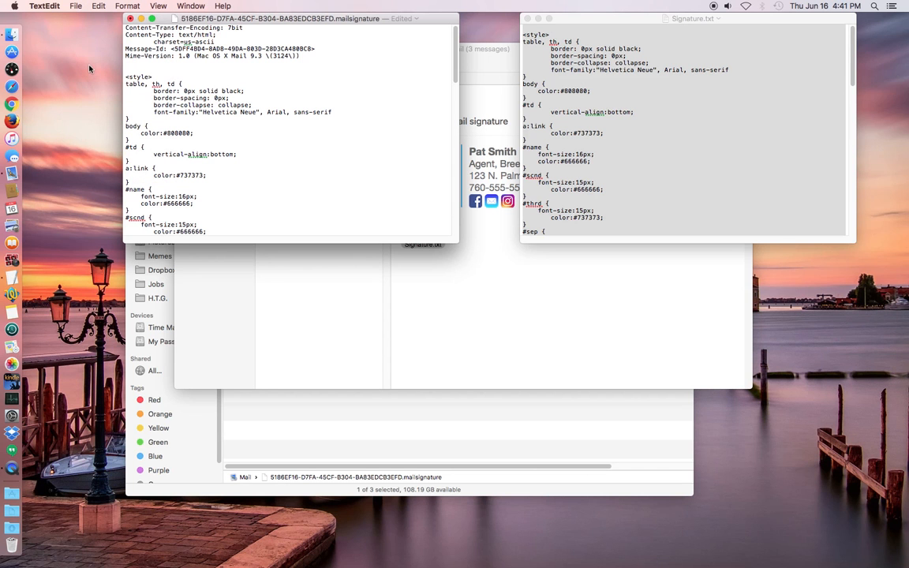
{"action": "mouse_move", "coordinate": [211, 79]}
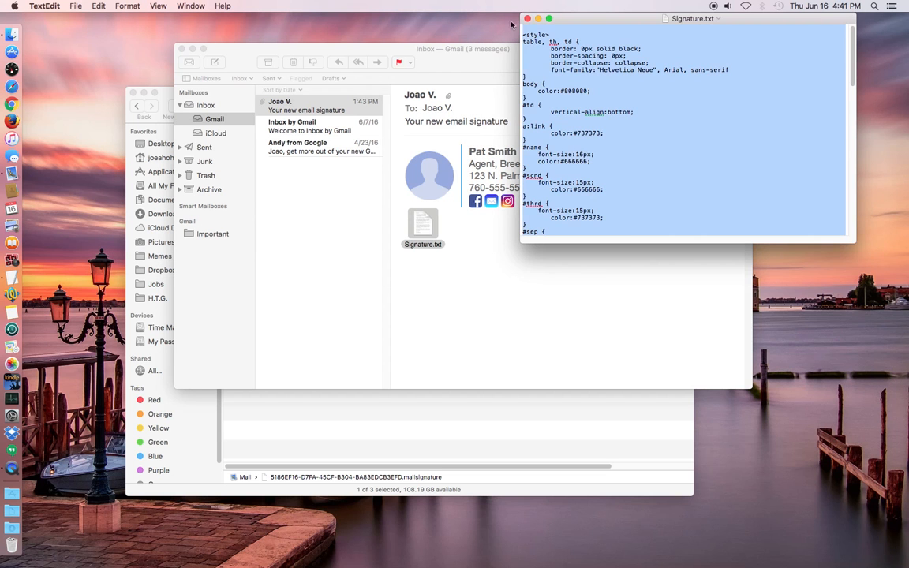
{"action": "left_click", "coordinate": [527, 19]}
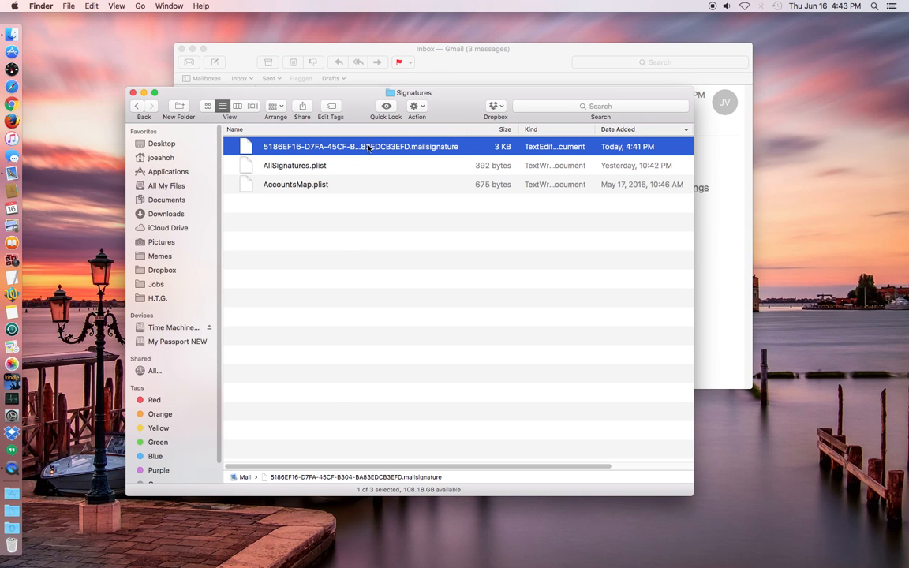
- Mark the .mailsignature file as Locked in its Get Info window
{"action": "left_click", "coordinate": [360, 146]}
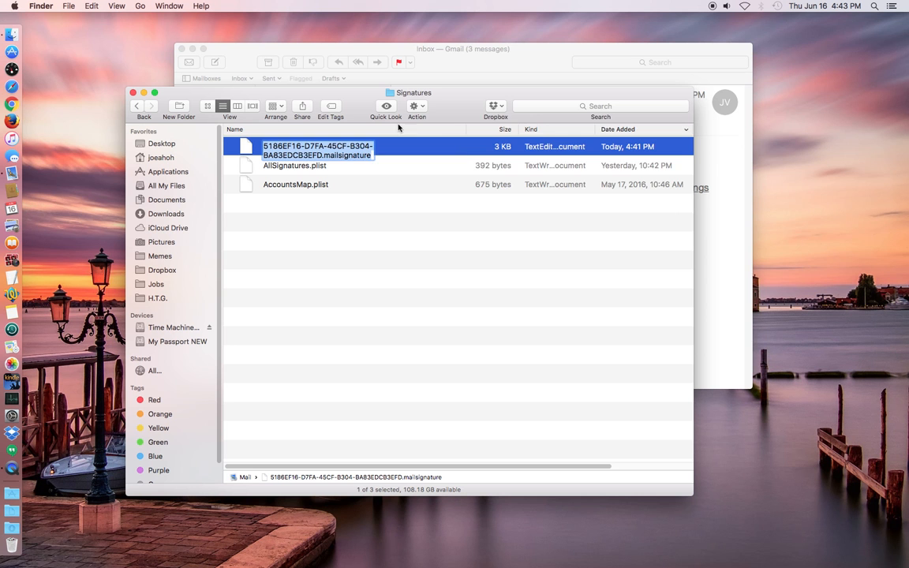
{"action": "left_click", "coordinate": [416, 105]}
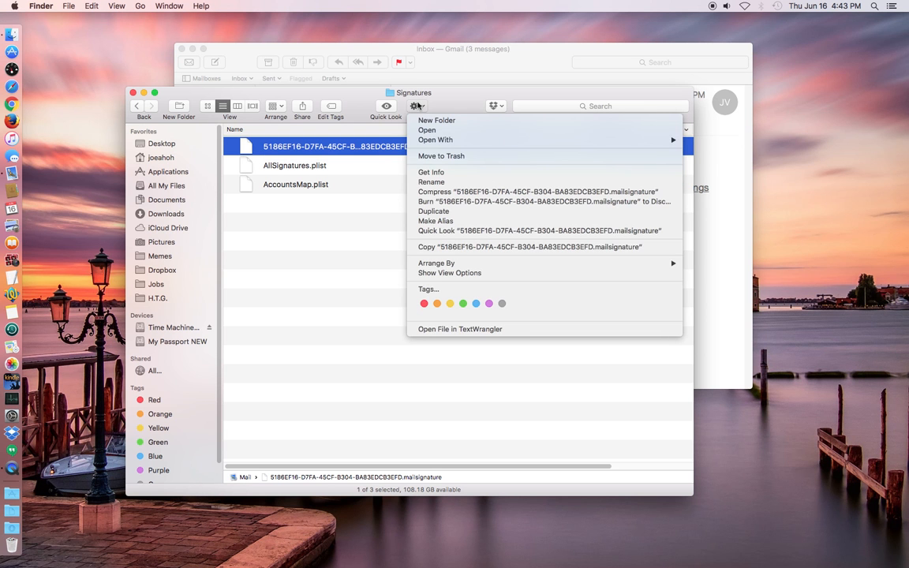
{"action": "mouse_move", "coordinate": [427, 130]}
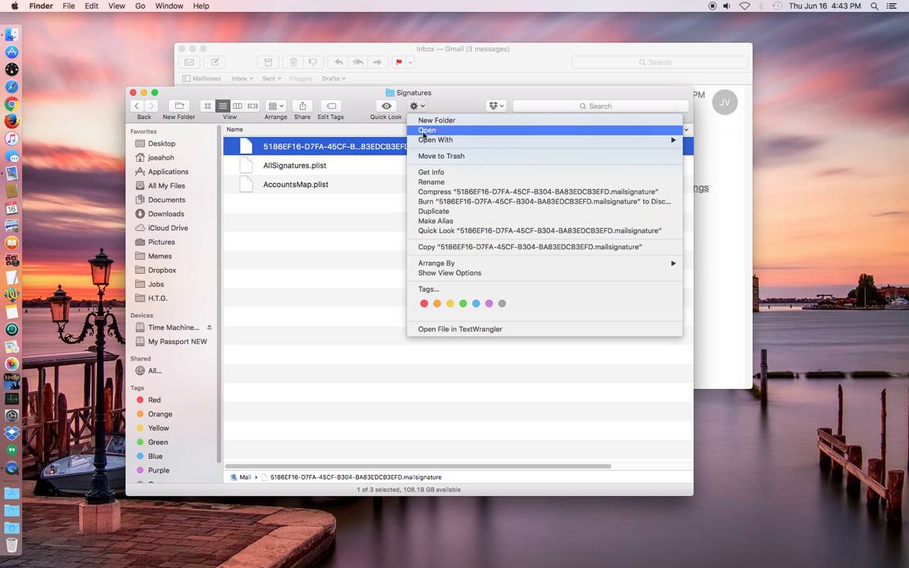
{"action": "left_click", "coordinate": [431, 172]}
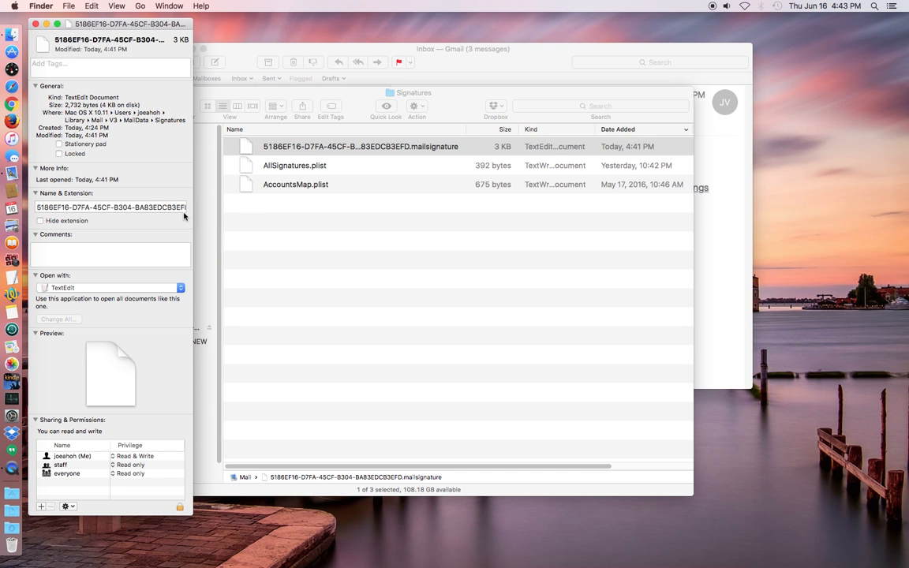
{"action": "mouse_move", "coordinate": [94, 164]}
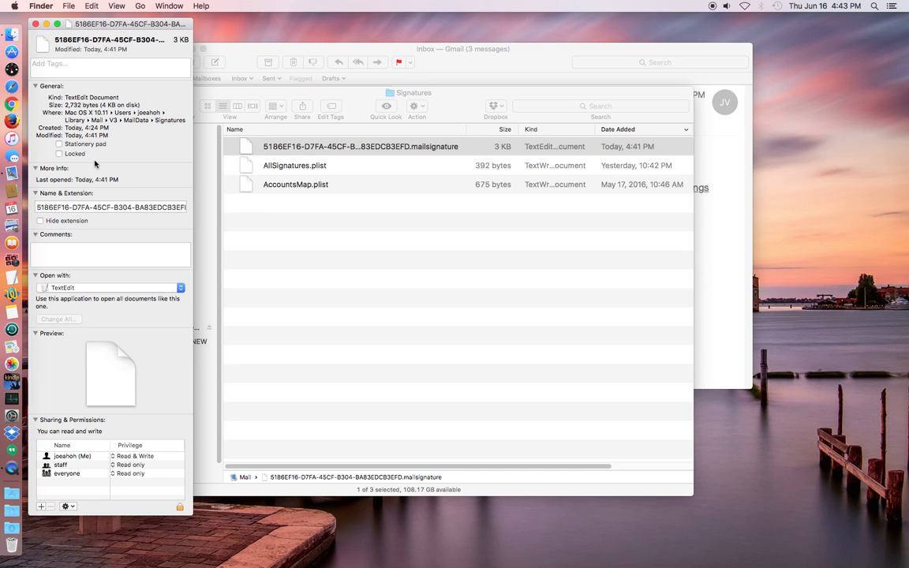
{"action": "mouse_move", "coordinate": [67, 160]}
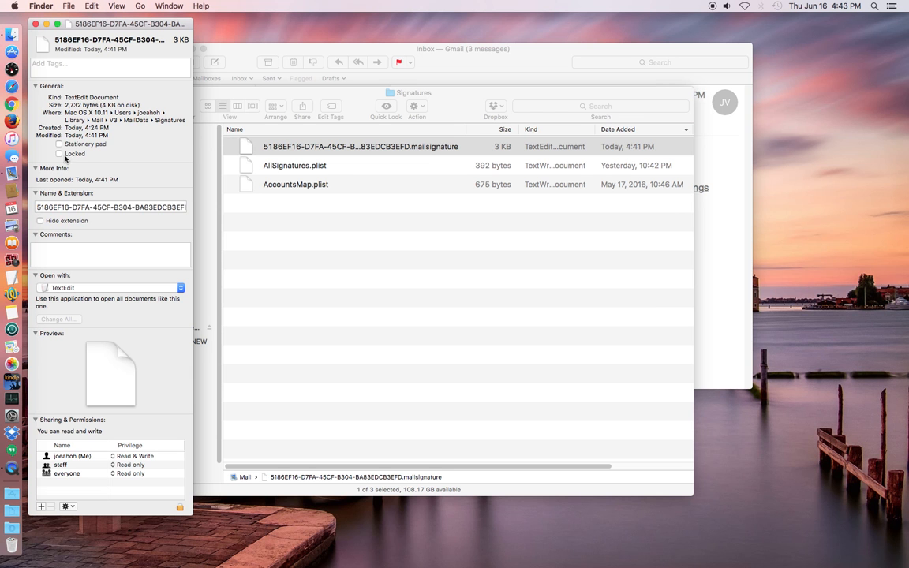
{"action": "left_click", "coordinate": [59, 154]}
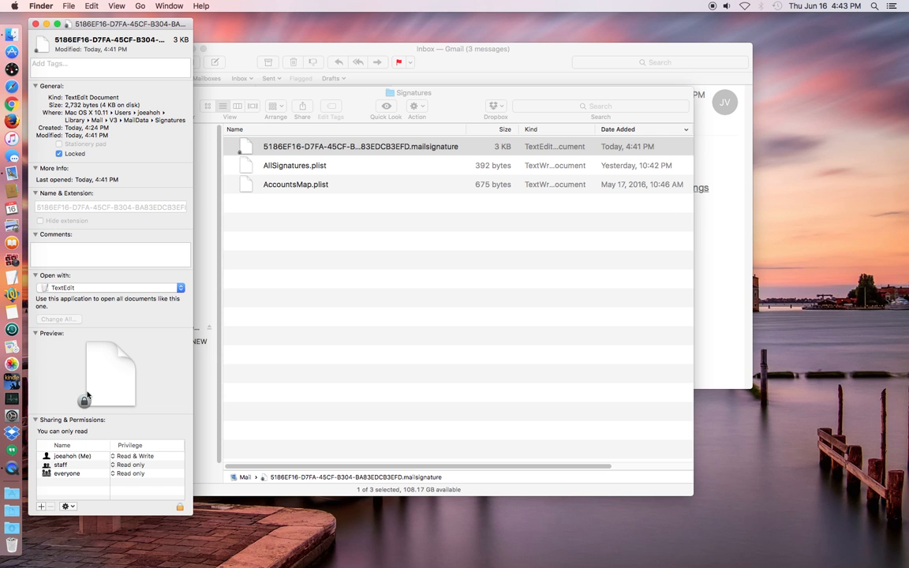
{"action": "mouse_move", "coordinate": [184, 310]}
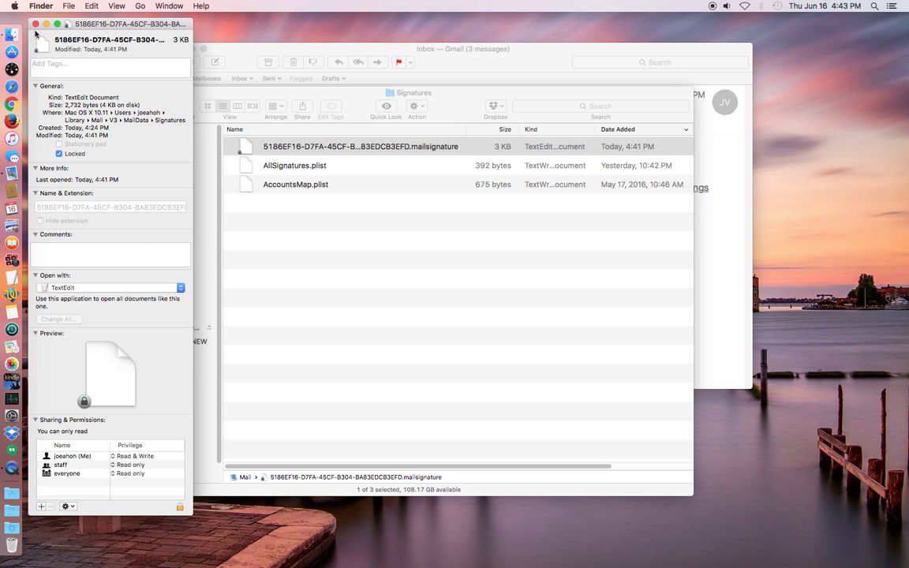
- Close the Get Info window, bring Mail to the front, and quit Mail
{"action": "left_click", "coordinate": [36, 24]}
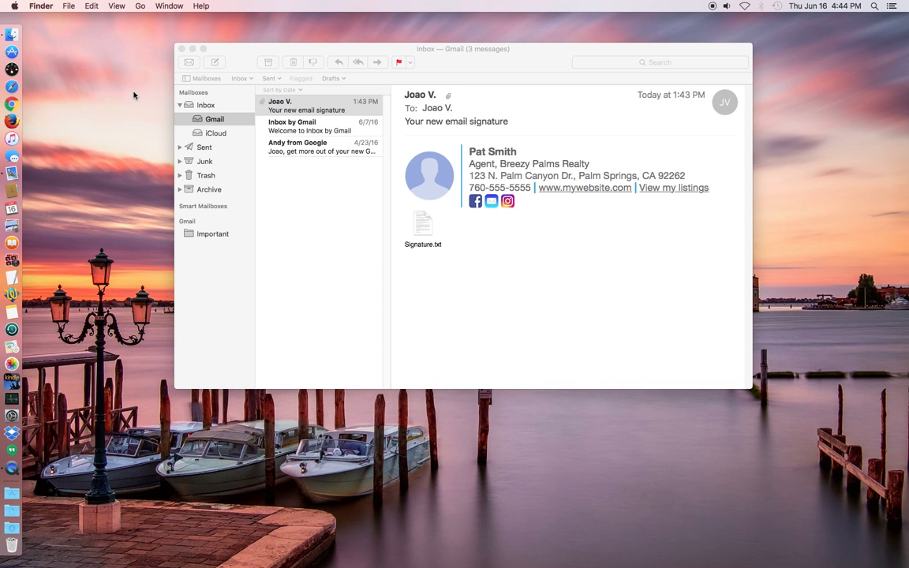
{"action": "left_click", "coordinate": [244, 62]}
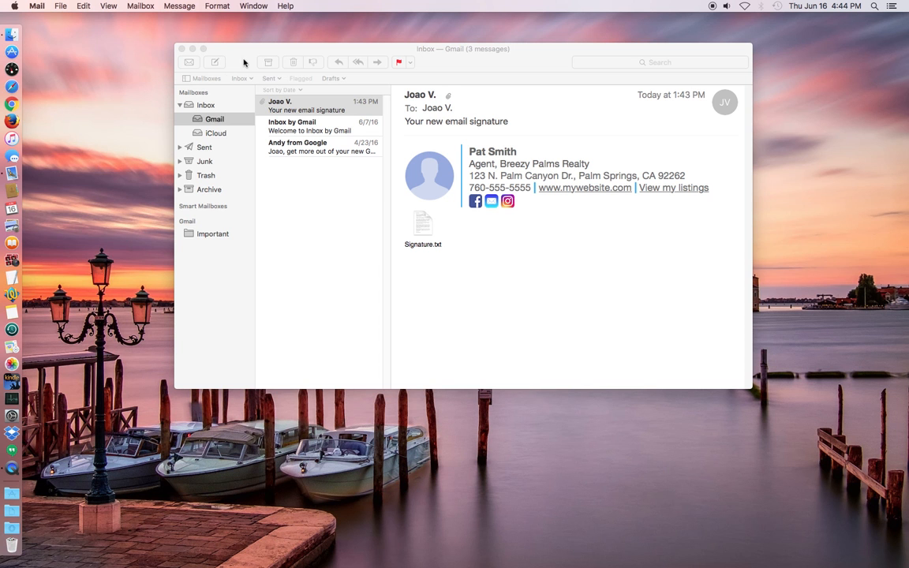
{"action": "left_click", "coordinate": [316, 105]}
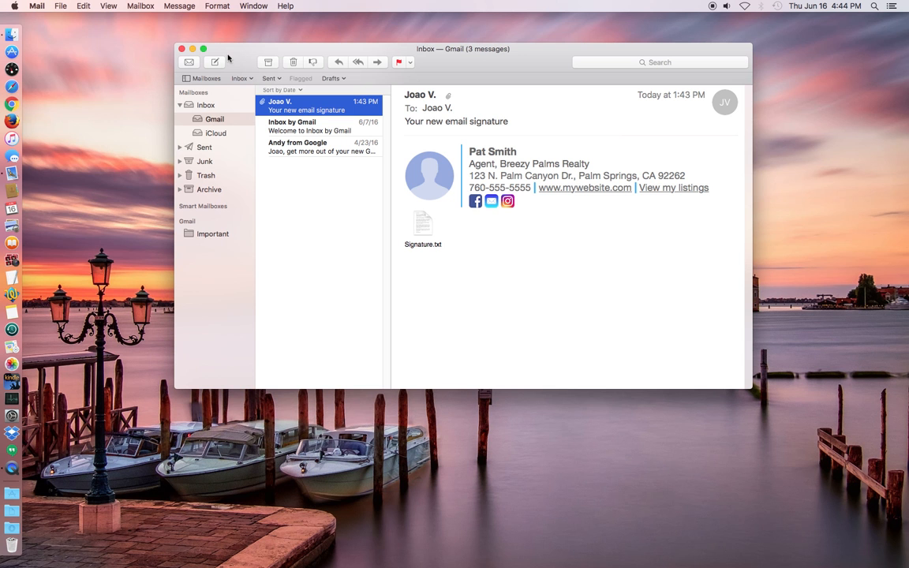
{"action": "left_click", "coordinate": [36, 6]}
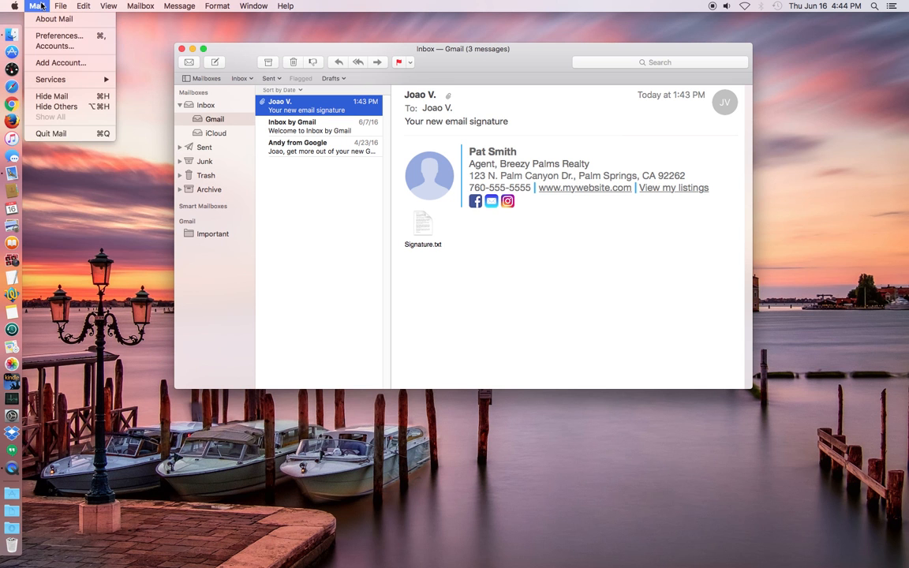
{"action": "mouse_move", "coordinate": [51, 134]}
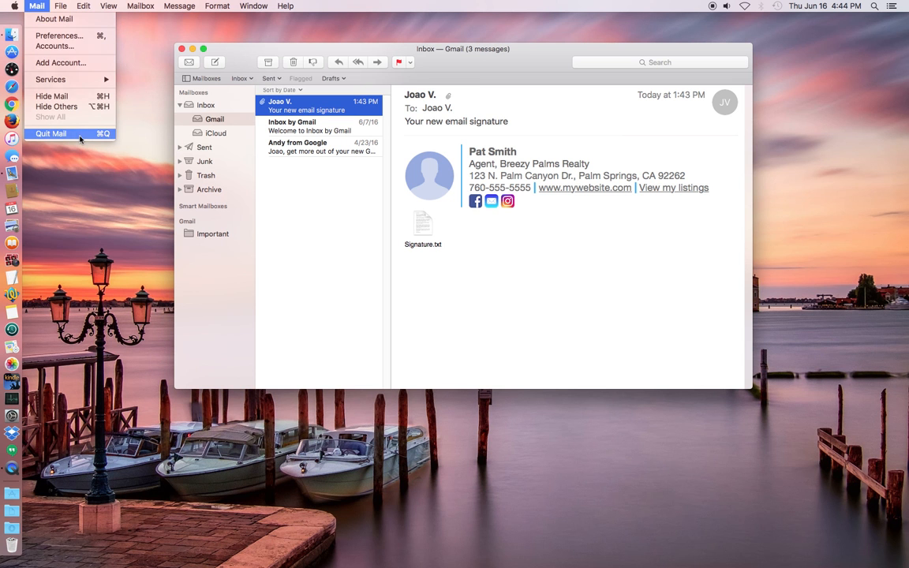
{"action": "left_click", "coordinate": [51, 134]}
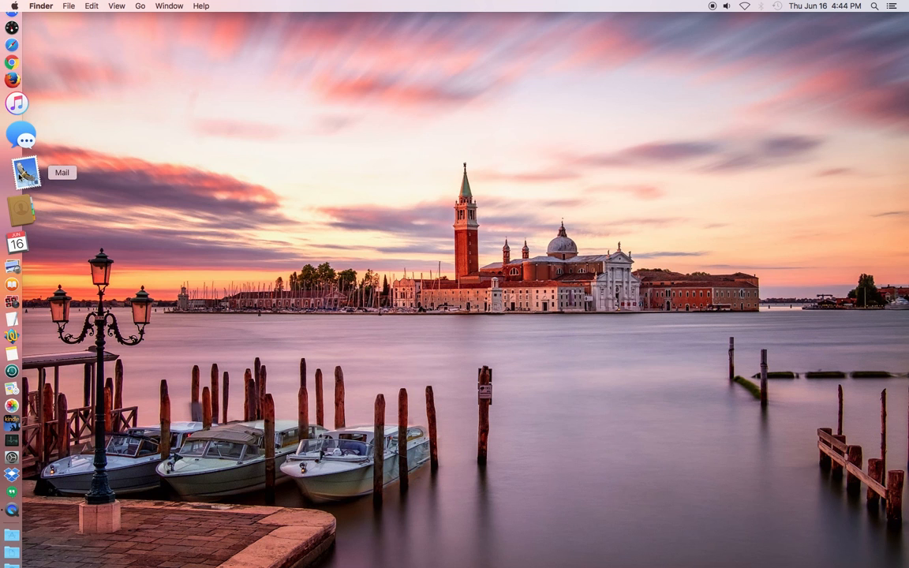
- Relaunch Mail from the Dock and compose a new message showing Signature #1
{"action": "left_click", "coordinate": [22, 172]}
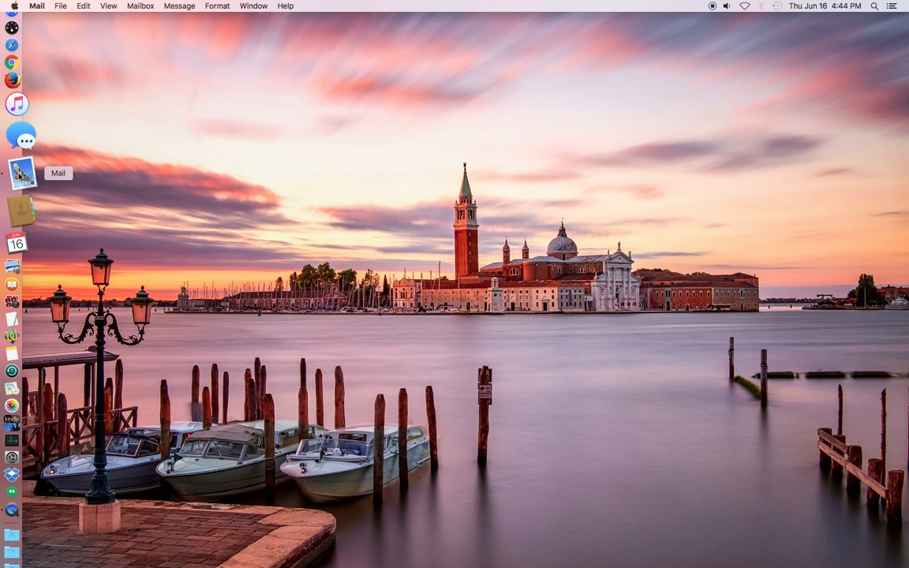
{"action": "left_click", "coordinate": [21, 172]}
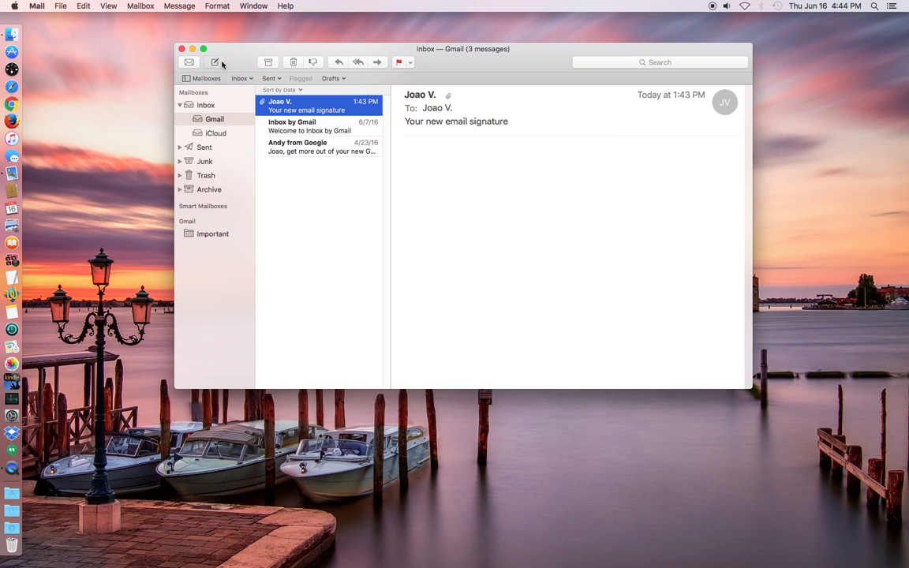
{"action": "left_click", "coordinate": [214, 62]}
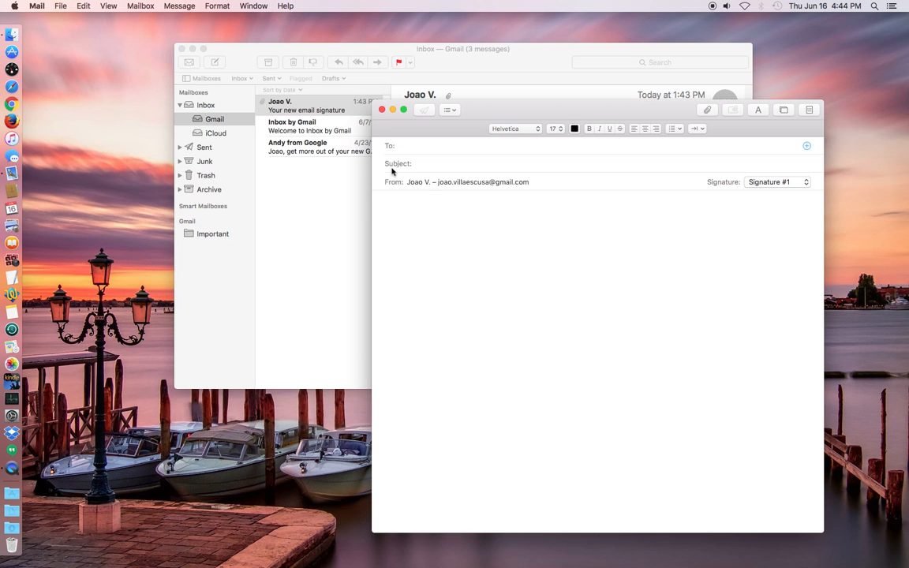